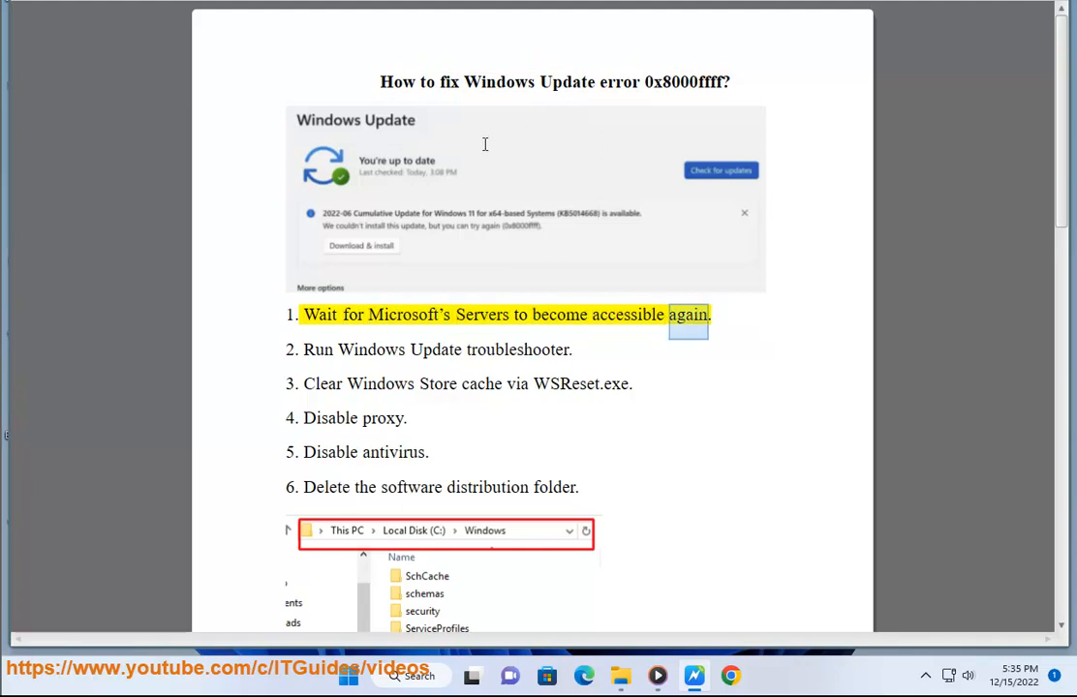
# Mark step 1 about waiting for Microsoft's servers in the fix list
pyautogui.doubleClick(403, 314)
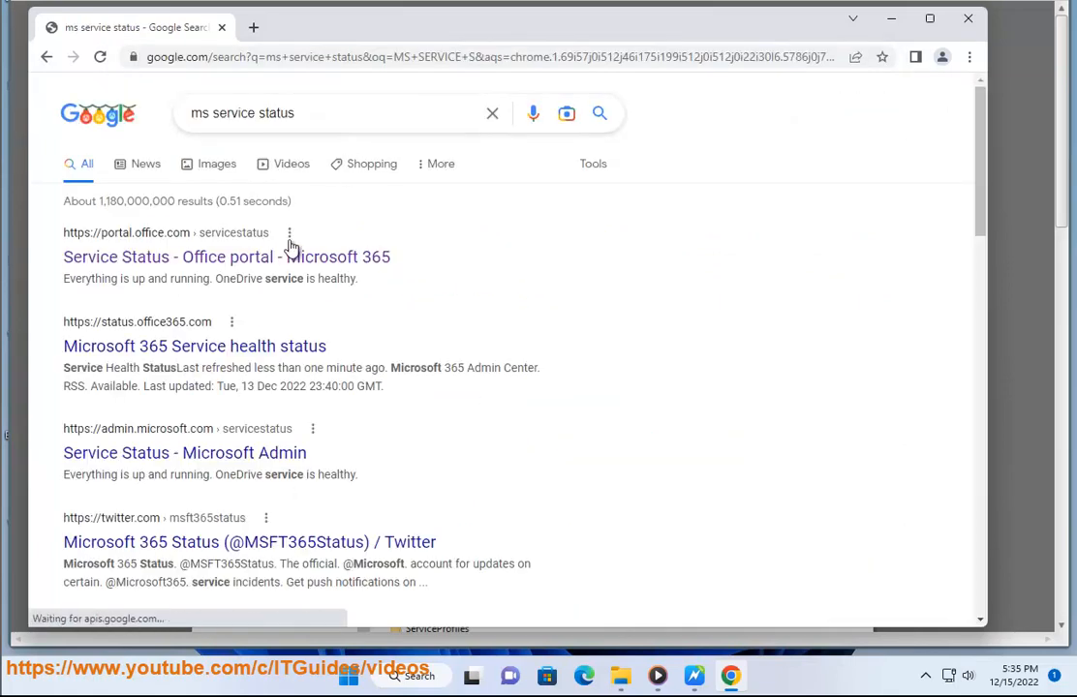
# Open the Office portal and Microsoft Admin status results in new tabs and view the Admin page
pyautogui.click(226, 256)
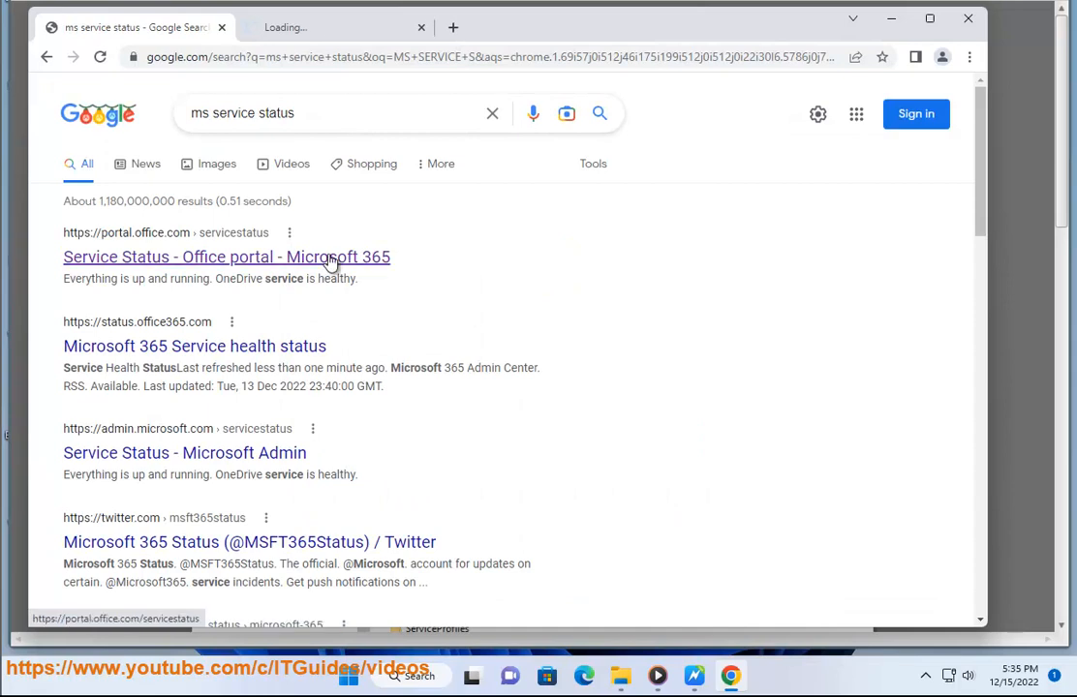
pyautogui.click(227, 256)
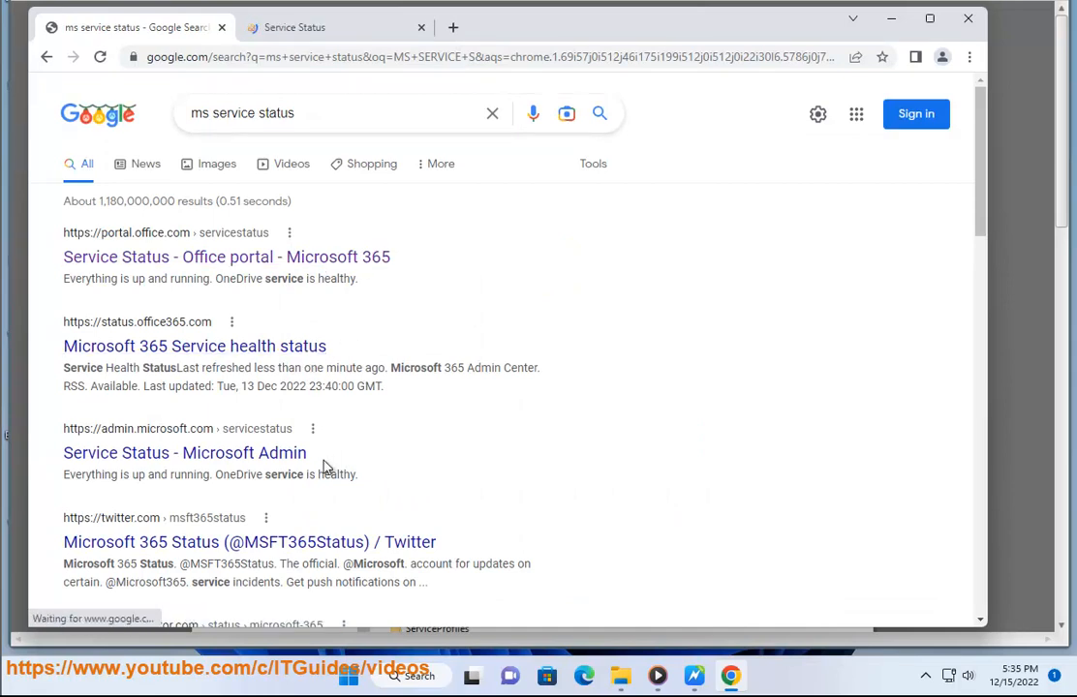
pyautogui.rightClick(184, 454)
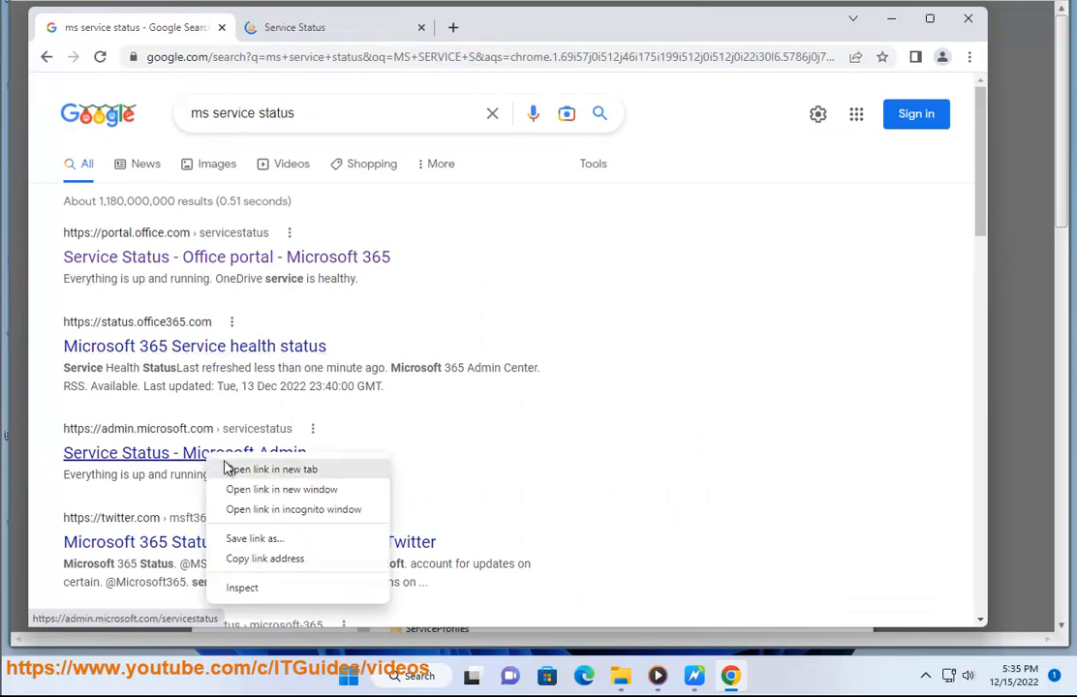
pyautogui.click(275, 468)
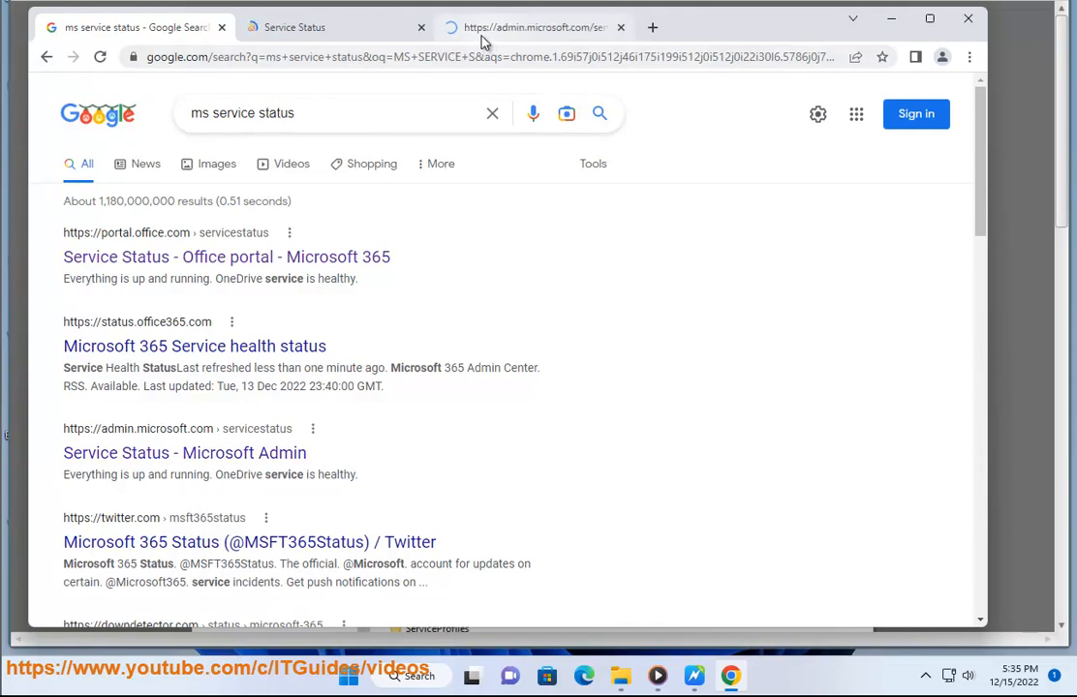
pyautogui.click(533, 27)
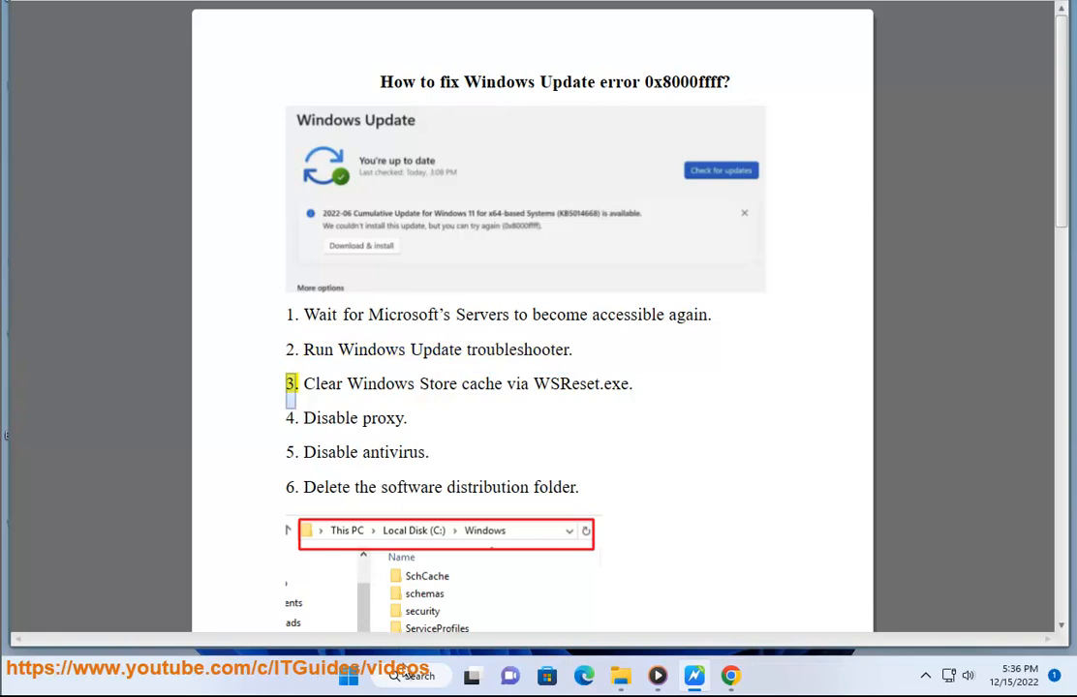
# List all troubleshooters and start the Windows Update troubleshooter
pyautogui.click(418, 678)
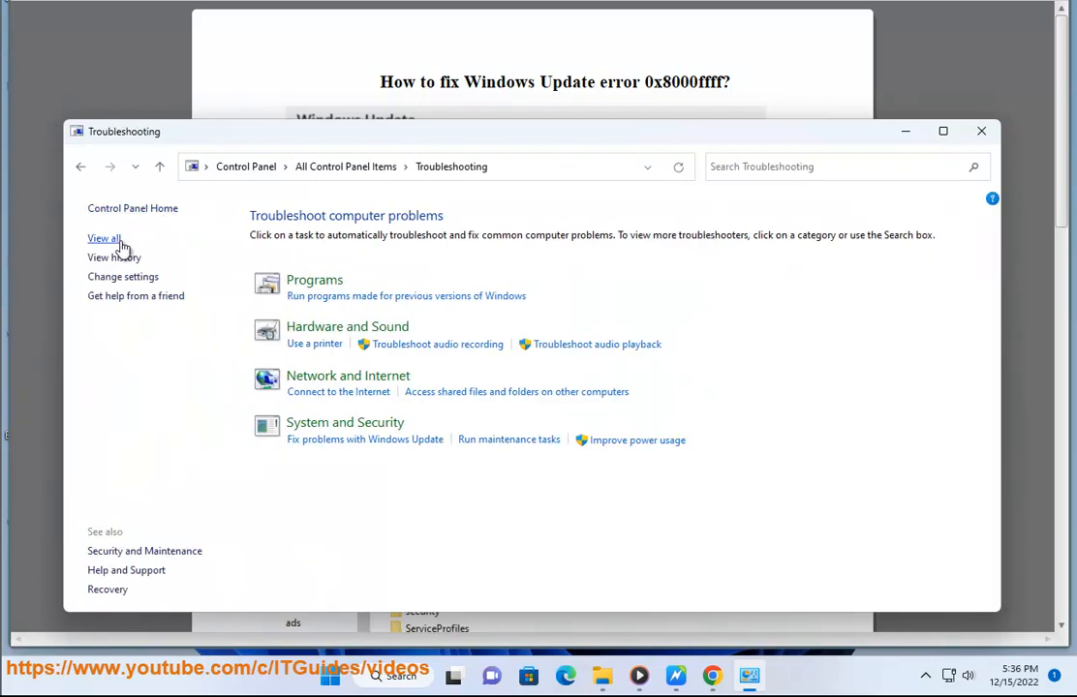
pyautogui.click(103, 238)
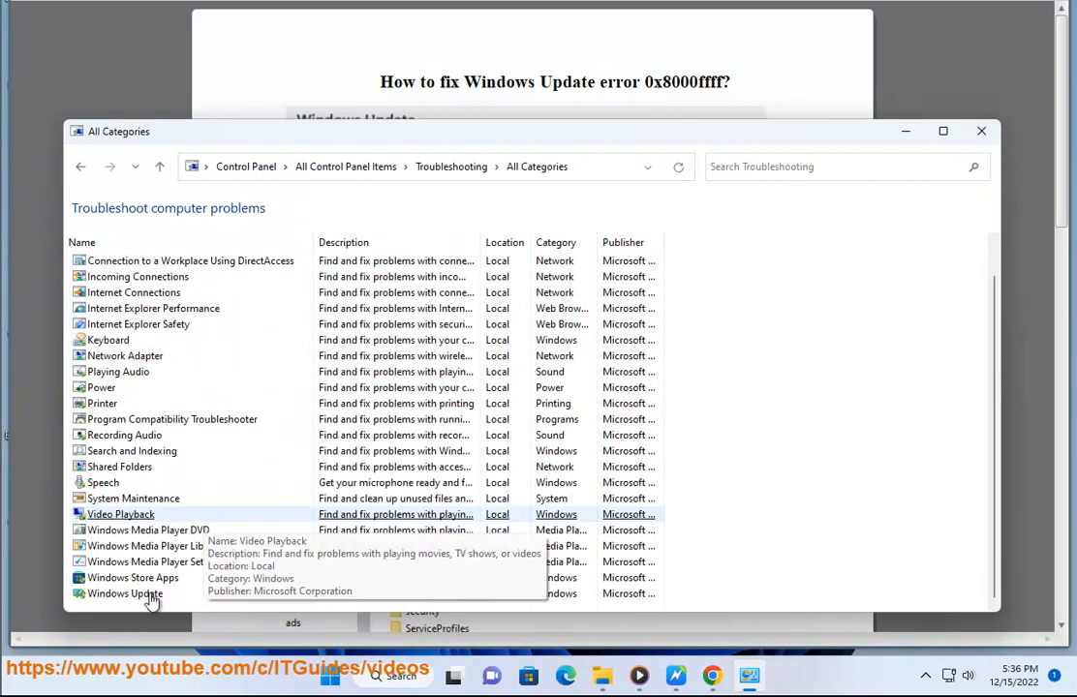
pyautogui.doubleClick(124, 591)
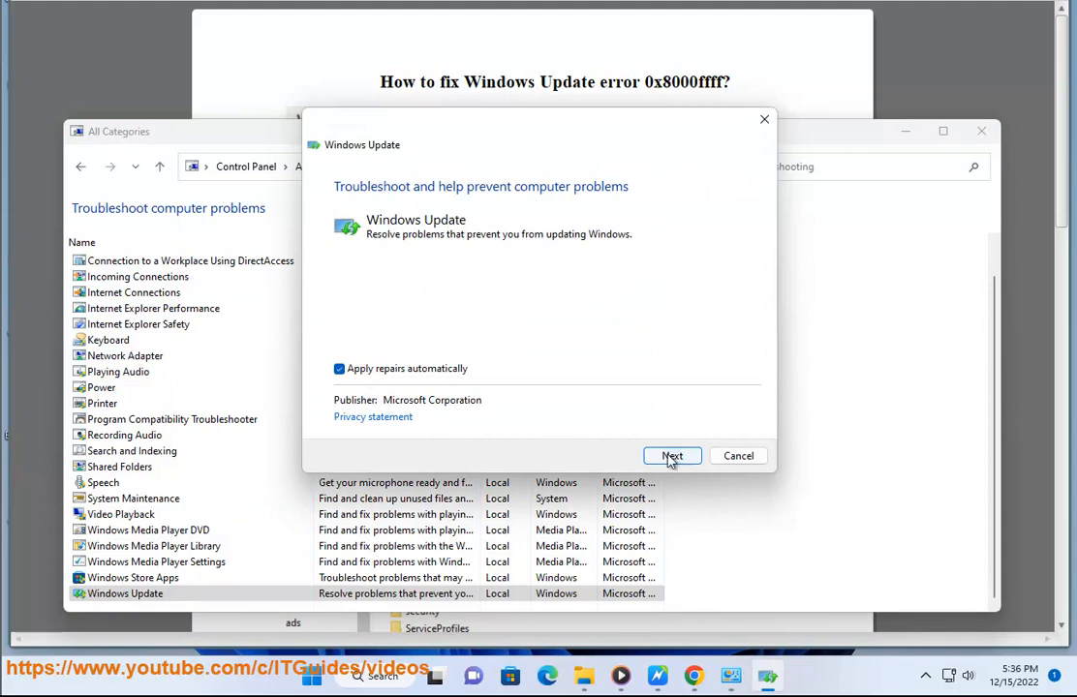
pyautogui.click(672, 457)
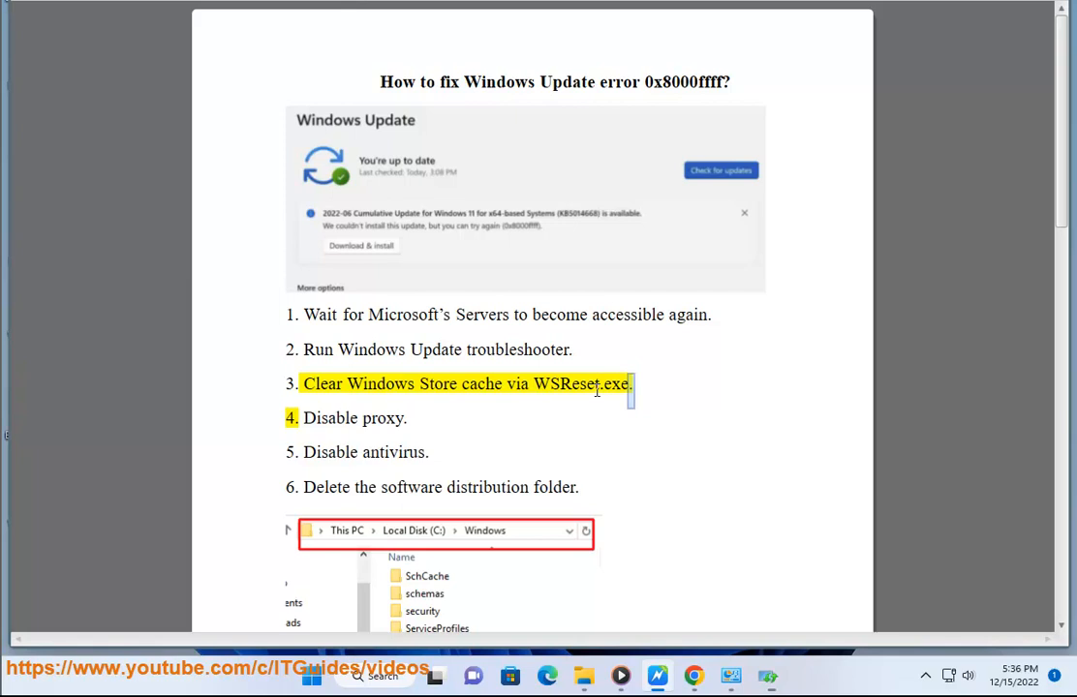
# Search Start for WSReset.exe and run it to clear the Windows Store cache
pyautogui.click(377, 676)
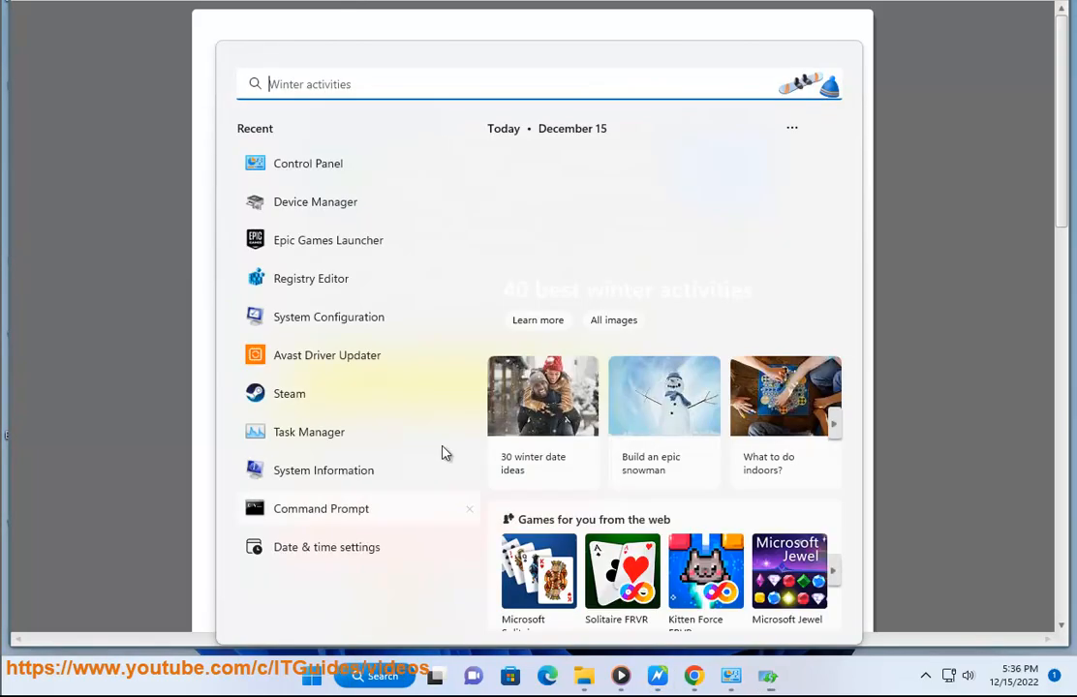
pyautogui.write('WSReset.exe')
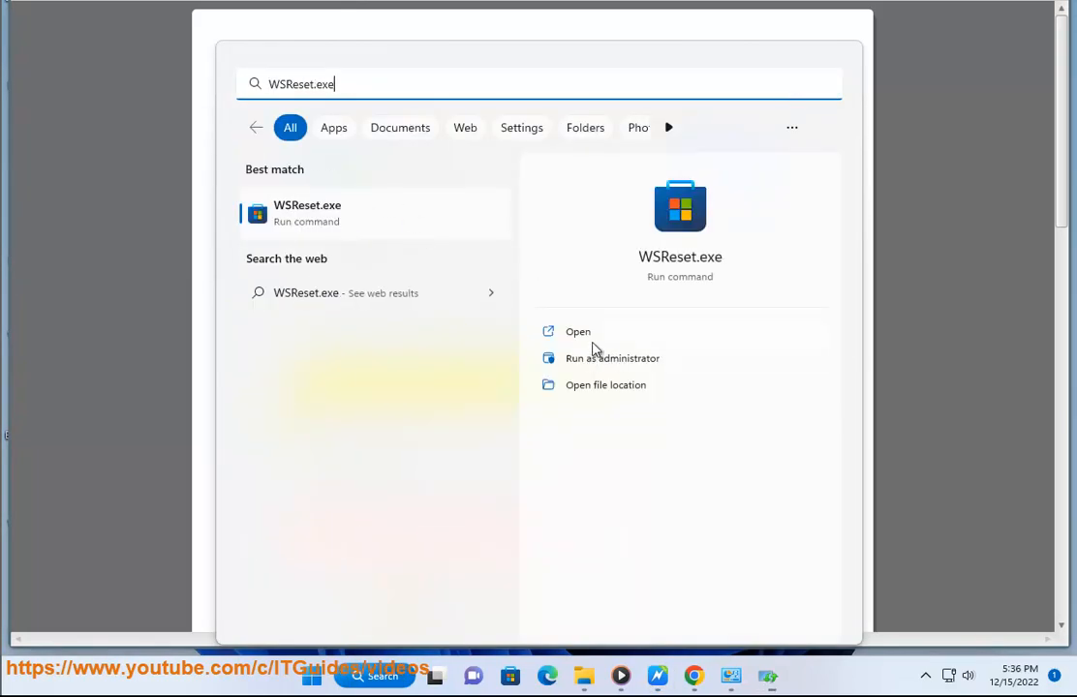
pyautogui.click(577, 331)
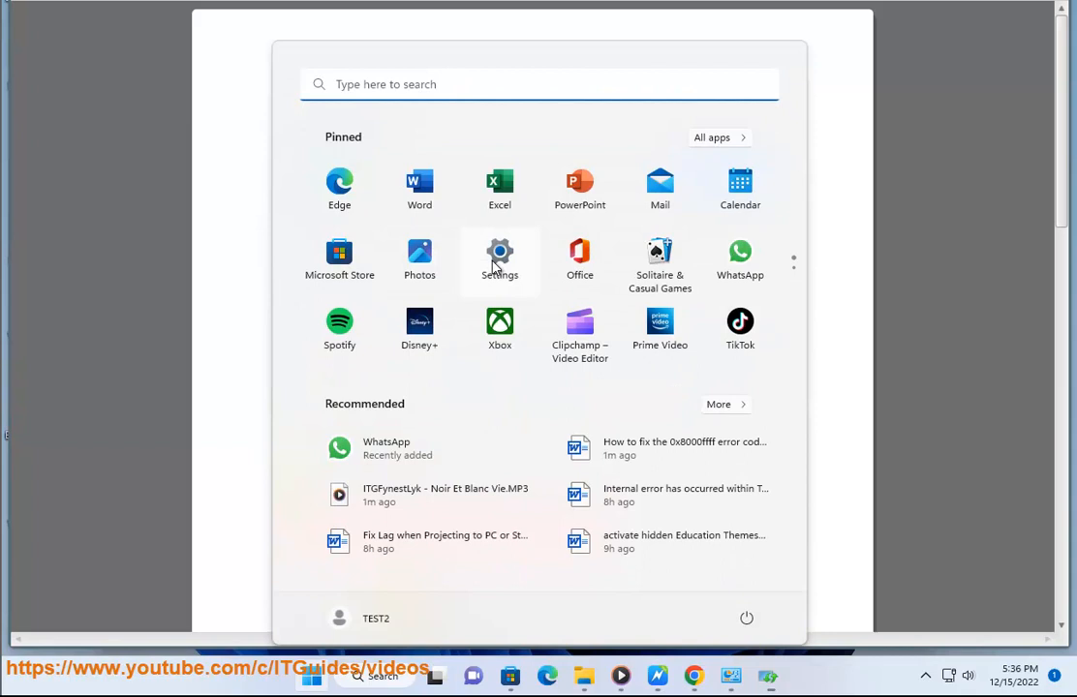
# Check Network proxy settings, then reach Virus & threat protection's Manage settings under Windows Security
pyautogui.click(497, 254)
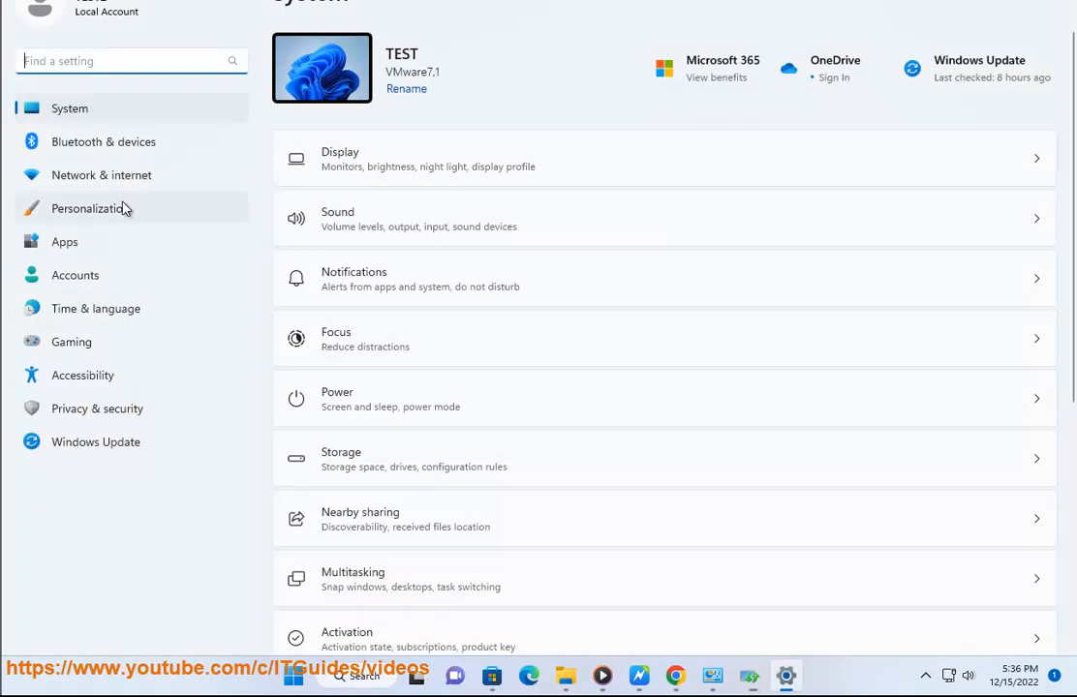
pyautogui.click(100, 175)
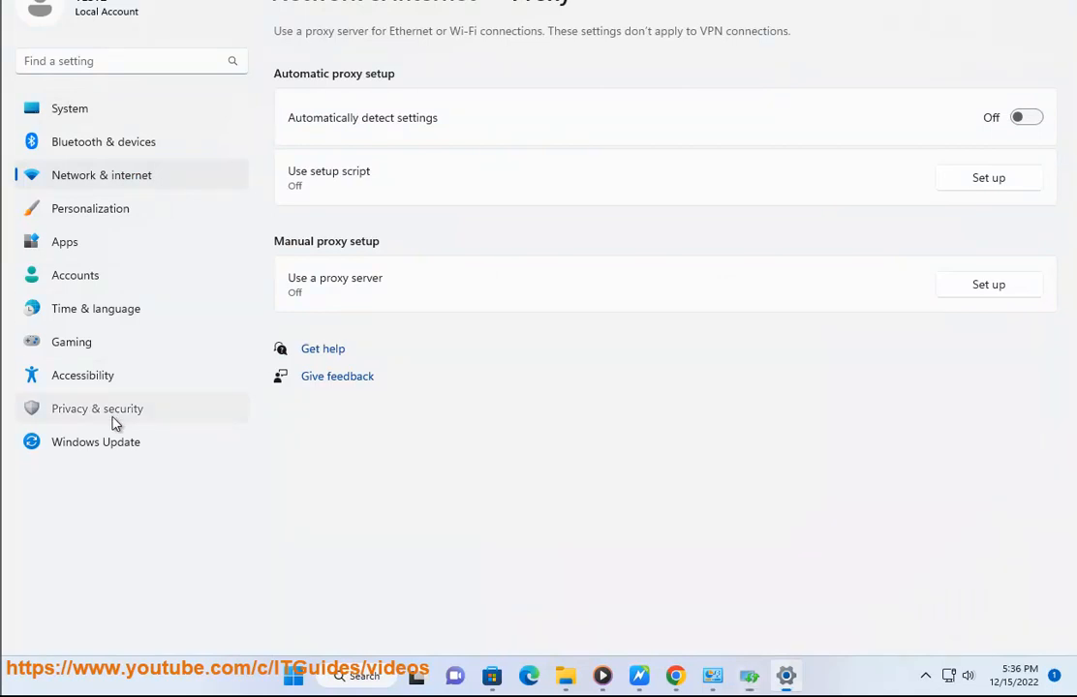
pyautogui.click(97, 408)
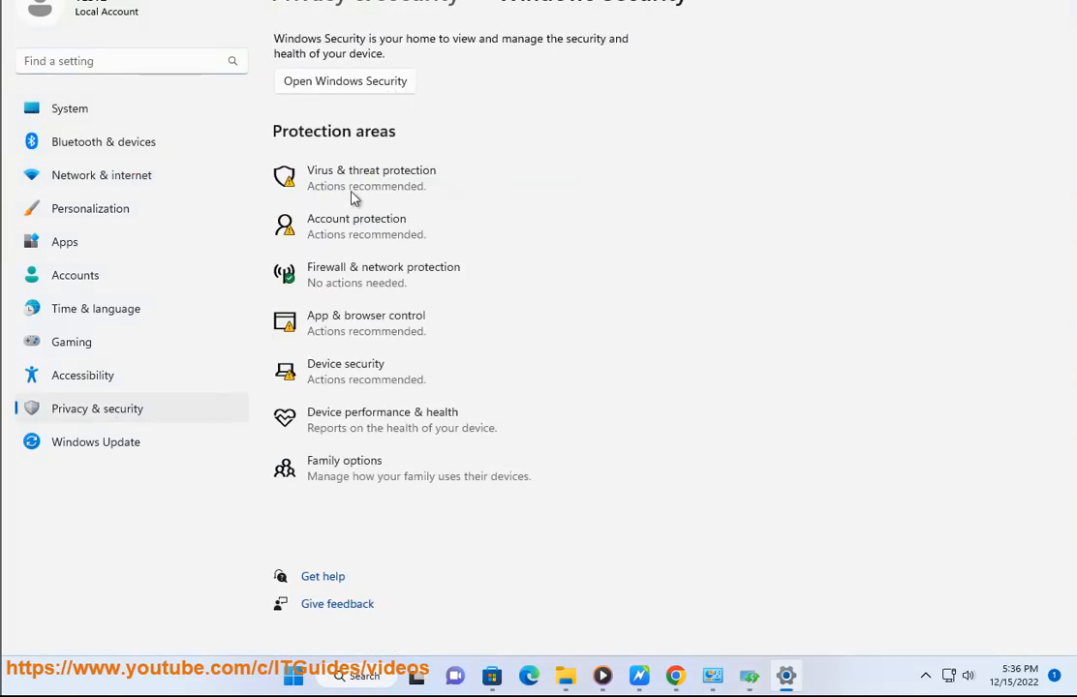
pyautogui.click(370, 178)
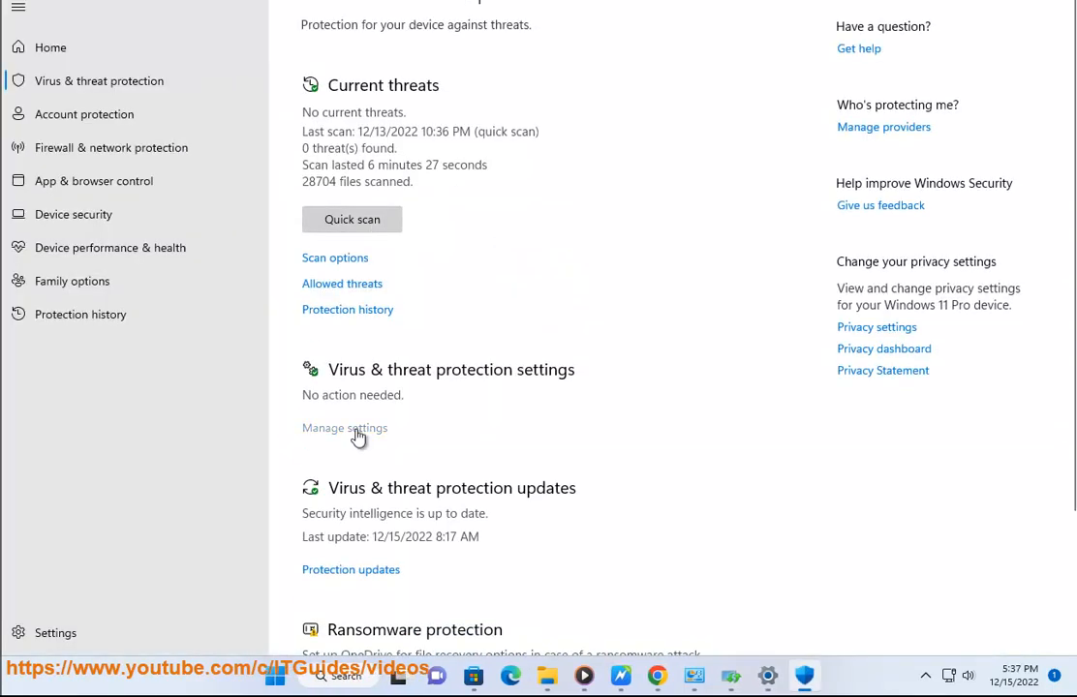
pyautogui.click(345, 428)
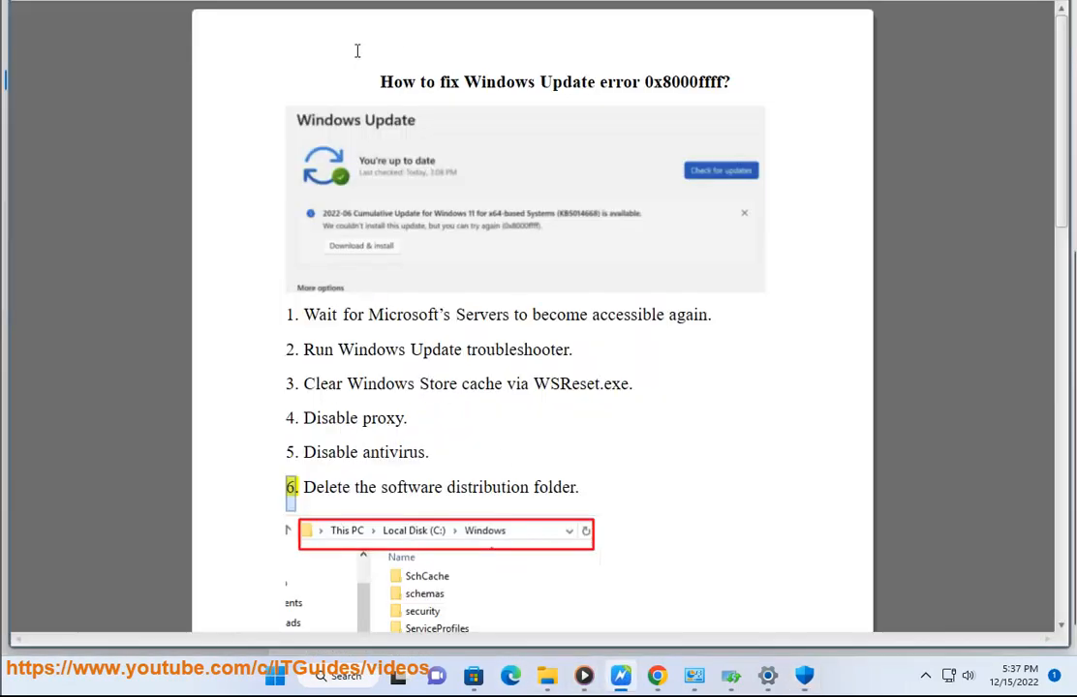
# Open the SoftwareDistribution folder under C:\Windows and select all its contents
pyautogui.scroll(-3)
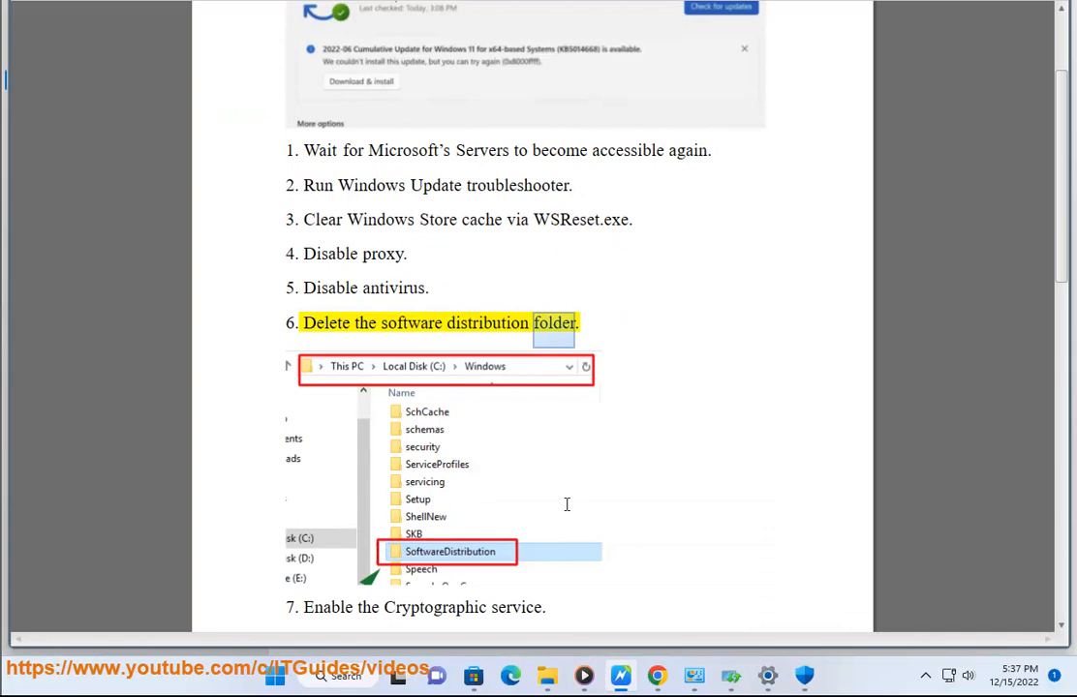
pyautogui.scroll(-3)
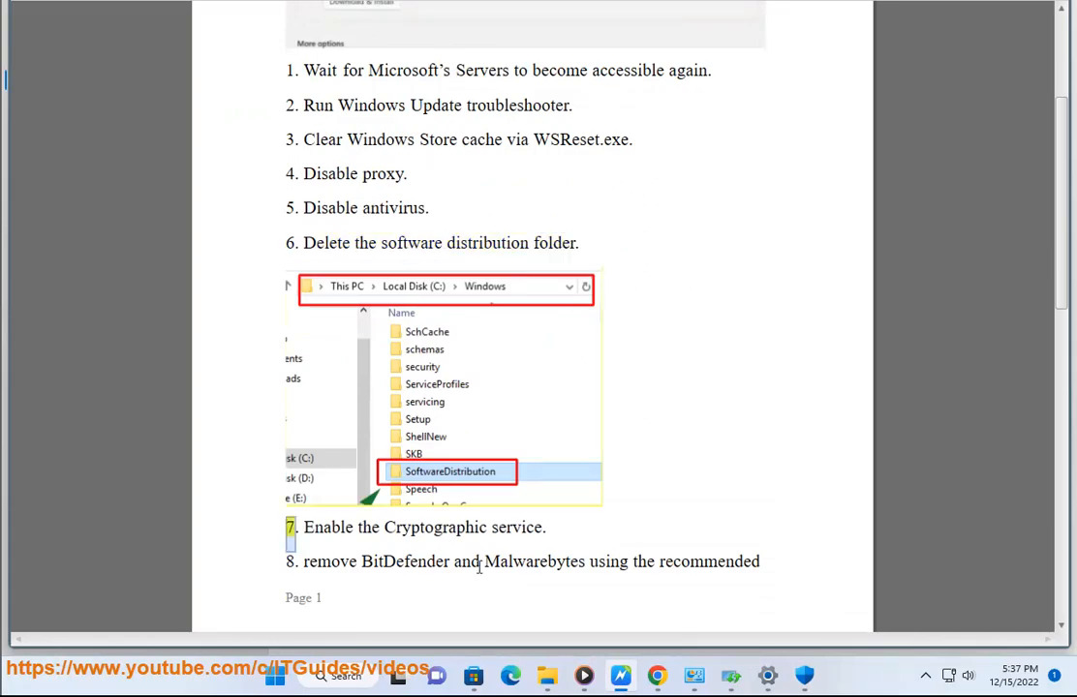
pyautogui.click(551, 674)
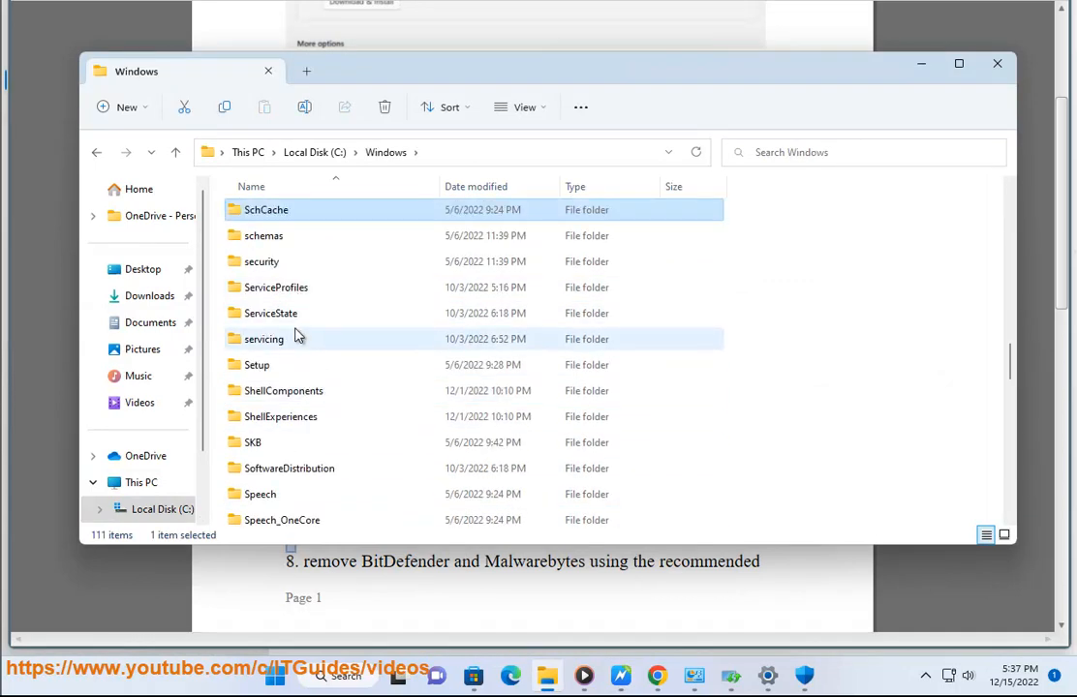
pyautogui.doubleClick(291, 467)
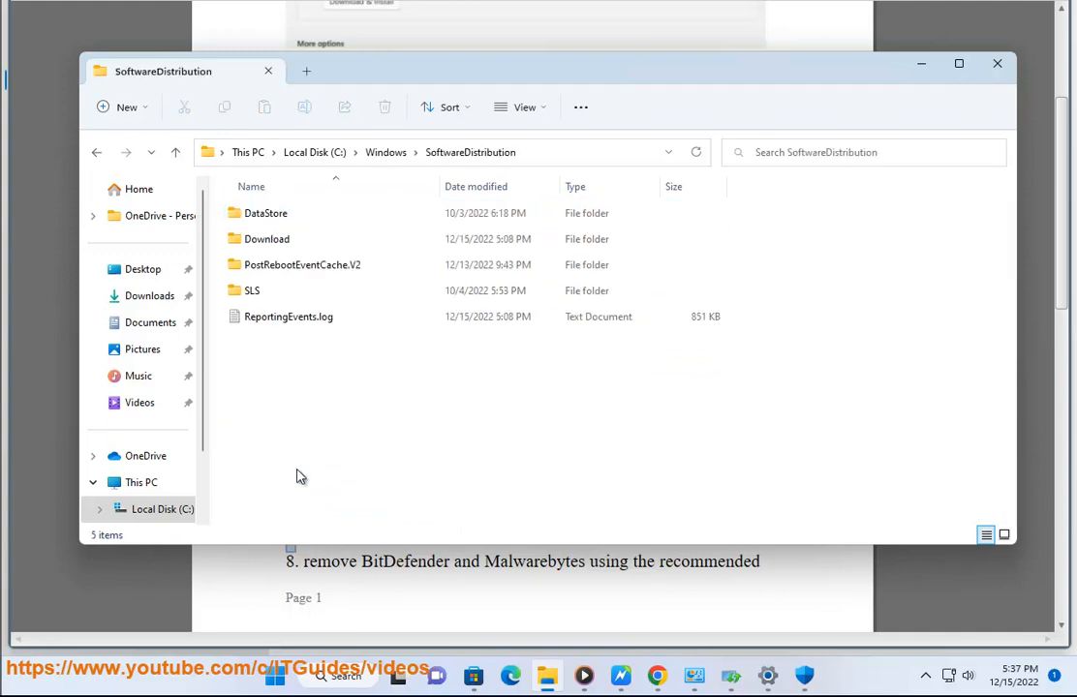
pyautogui.press('ctrl+a')
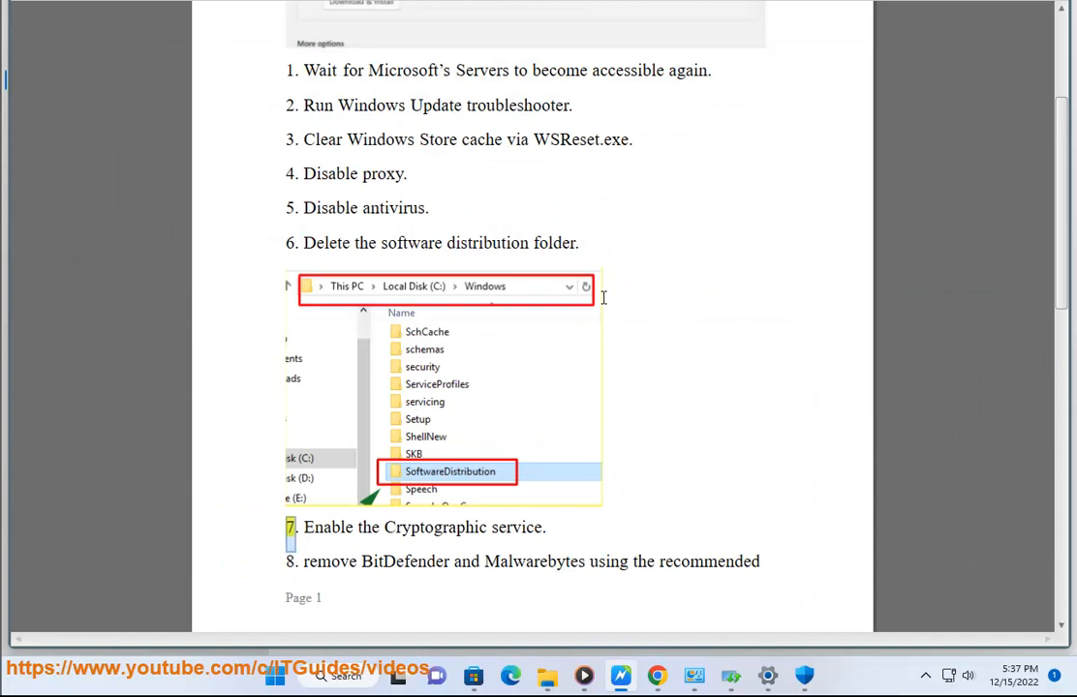
pyautogui.moveTo(333, 39)
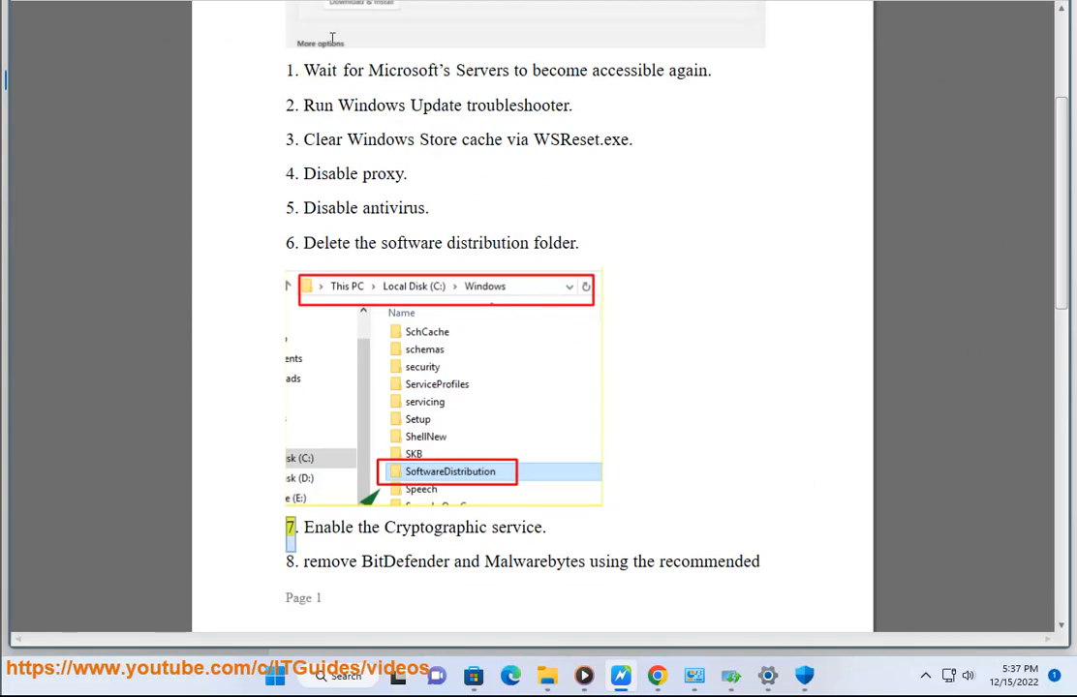
pyautogui.moveTo(324, 55)
pyautogui.write('SER')
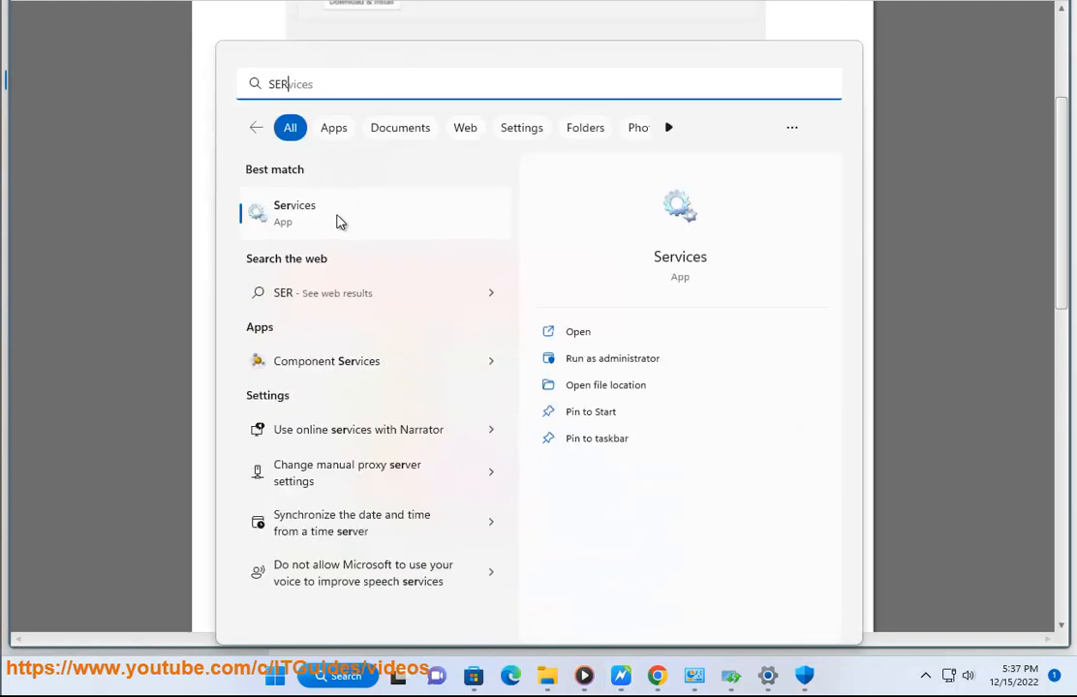
# Confirm Cryptographic Services is running with Automatic startup in its properties, then close Services
pyautogui.click(295, 211)
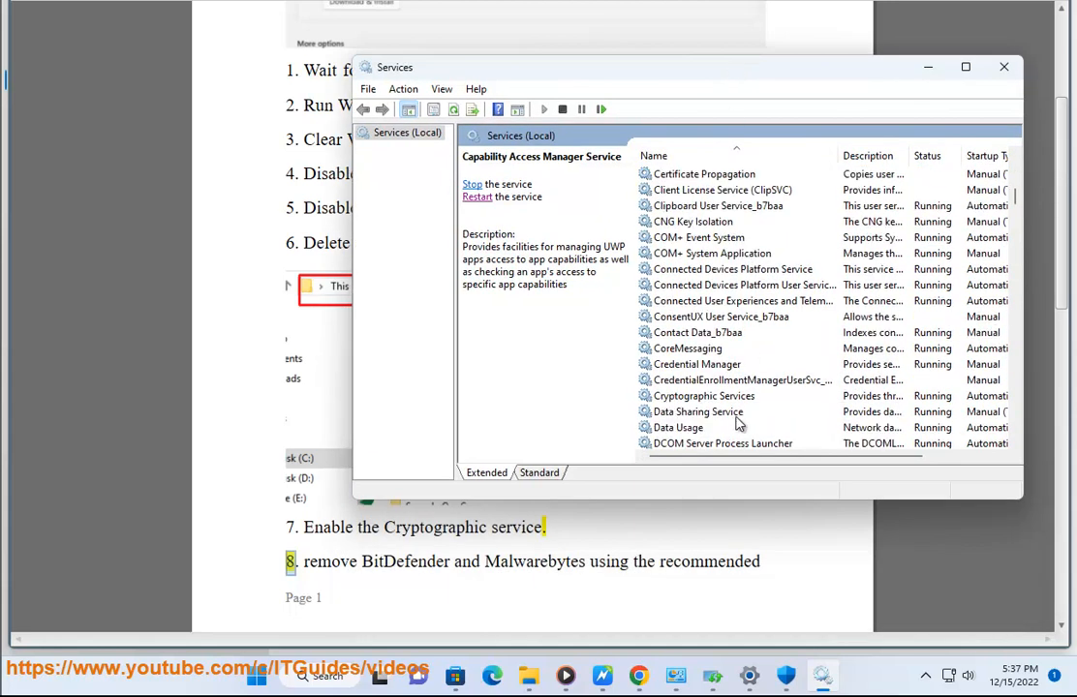
pyautogui.click(704, 395)
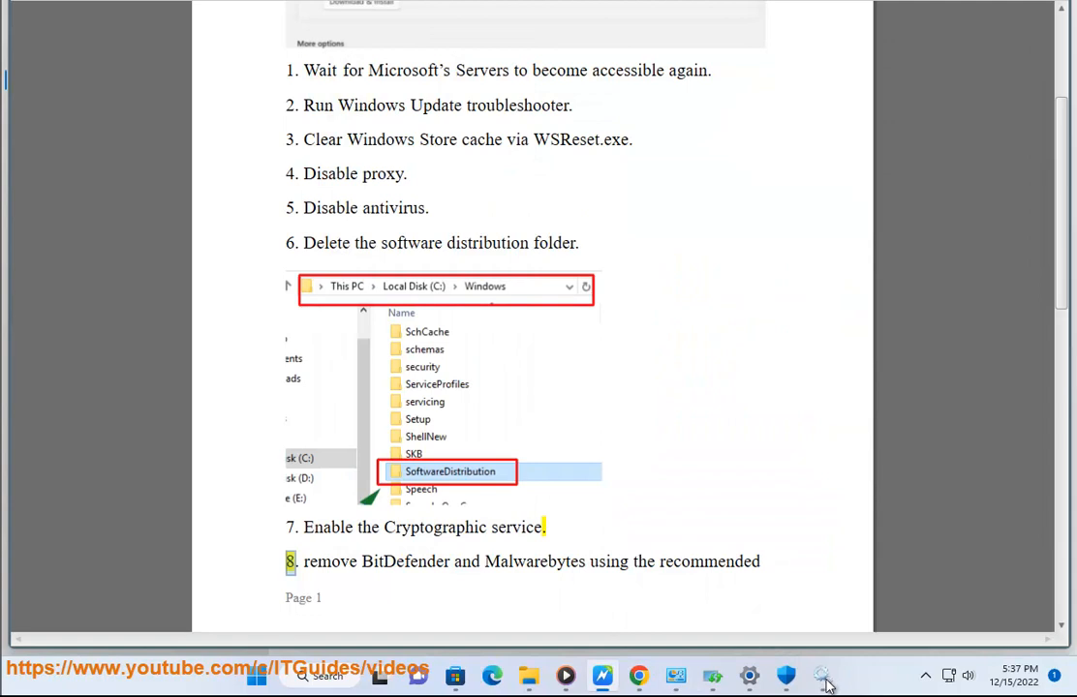
pyautogui.click(818, 674)
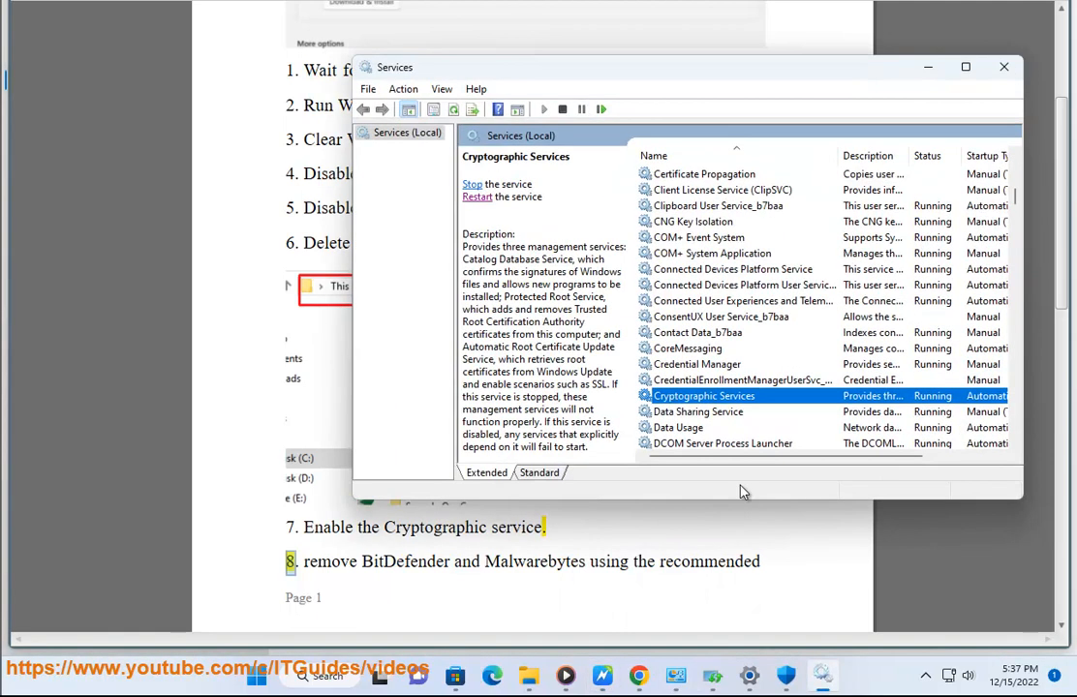
pyautogui.doubleClick(705, 395)
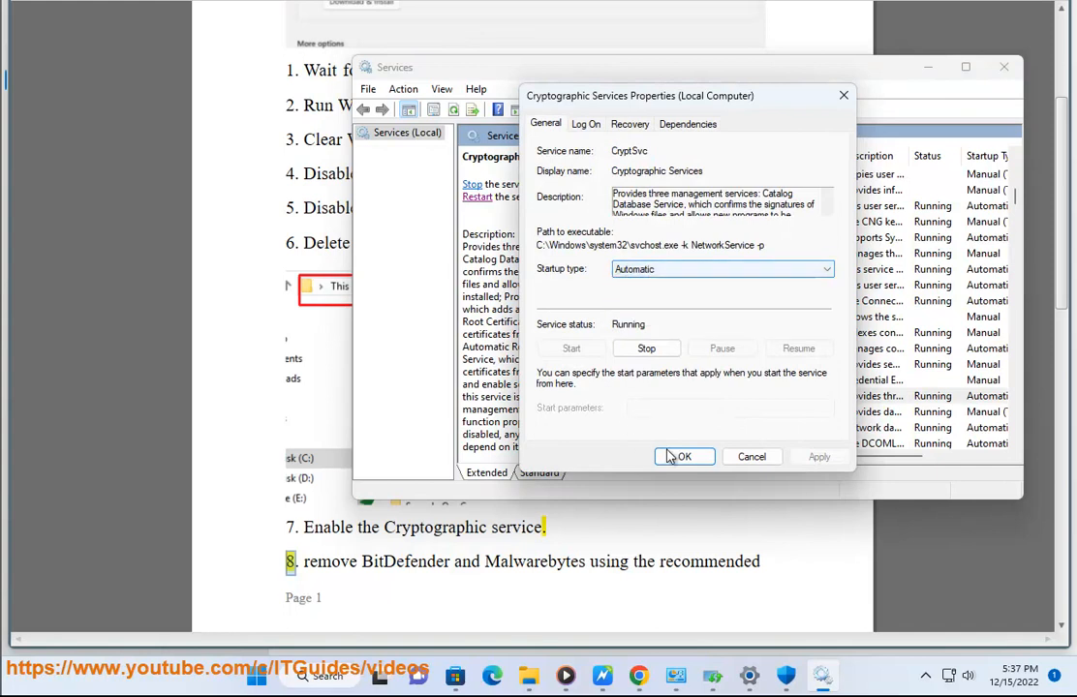
pyautogui.click(684, 457)
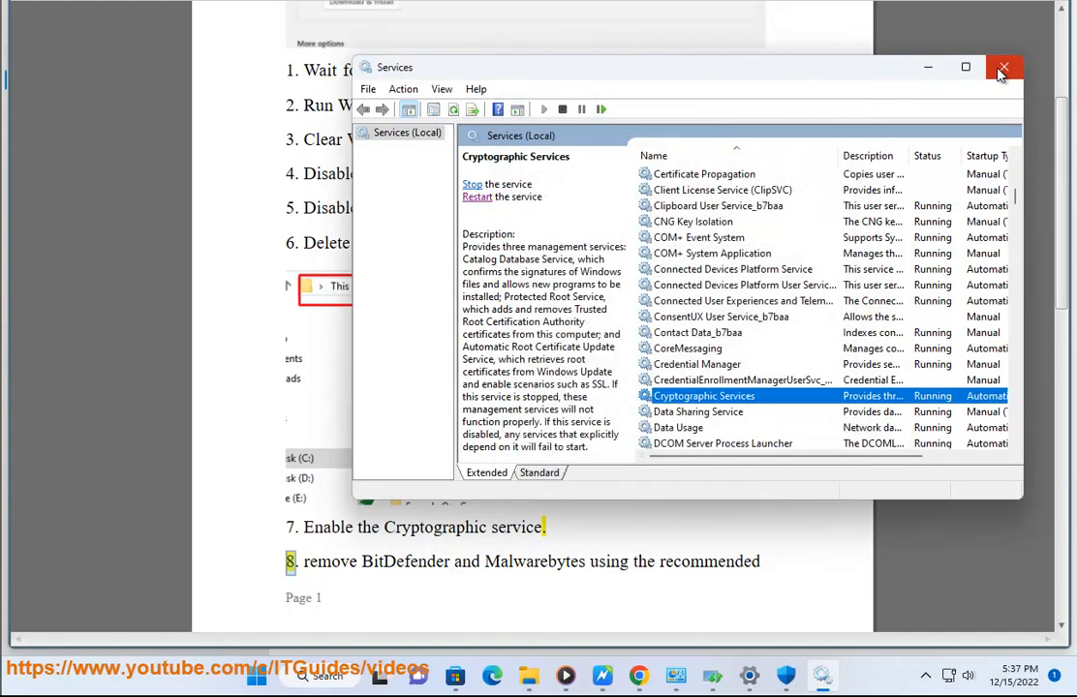
pyautogui.click(1007, 64)
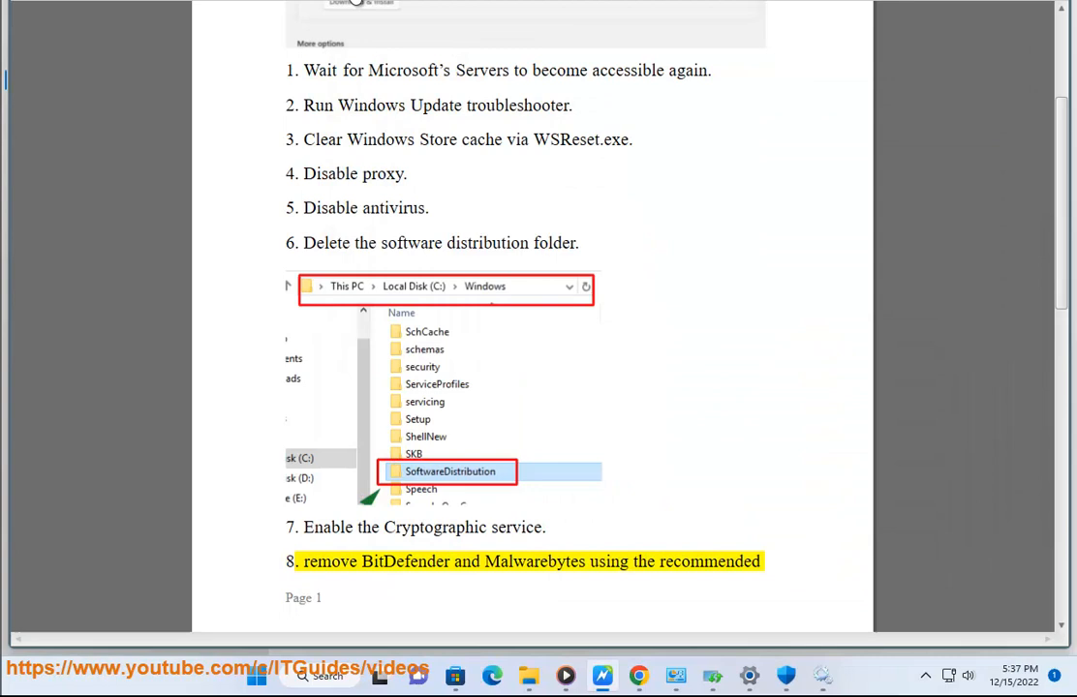
# Move the yellow highlight through steps 8 to 11, ending on the in-place upgrade via ISO step
pyautogui.doubleClick(709, 561)
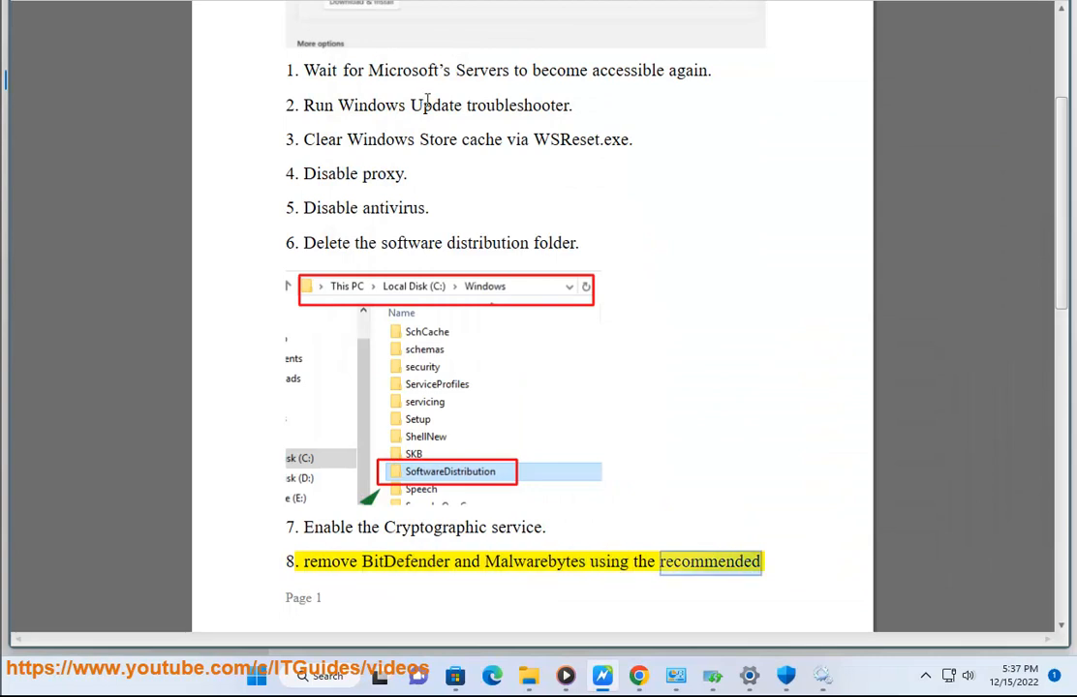
pyautogui.scroll(-3)
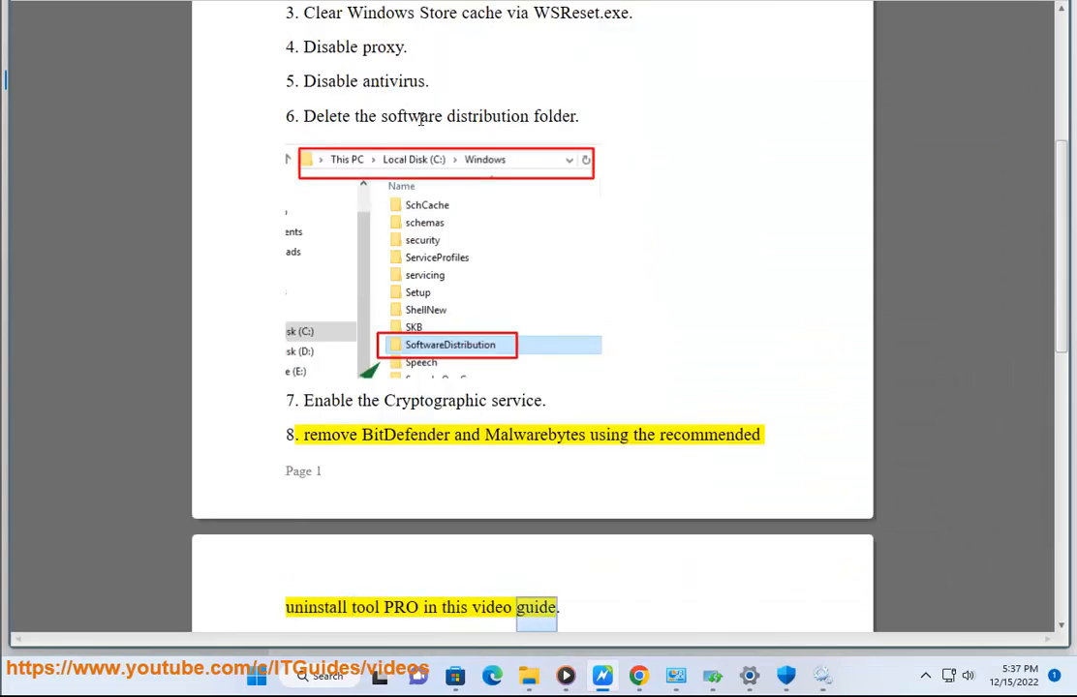
pyautogui.scroll(-3)
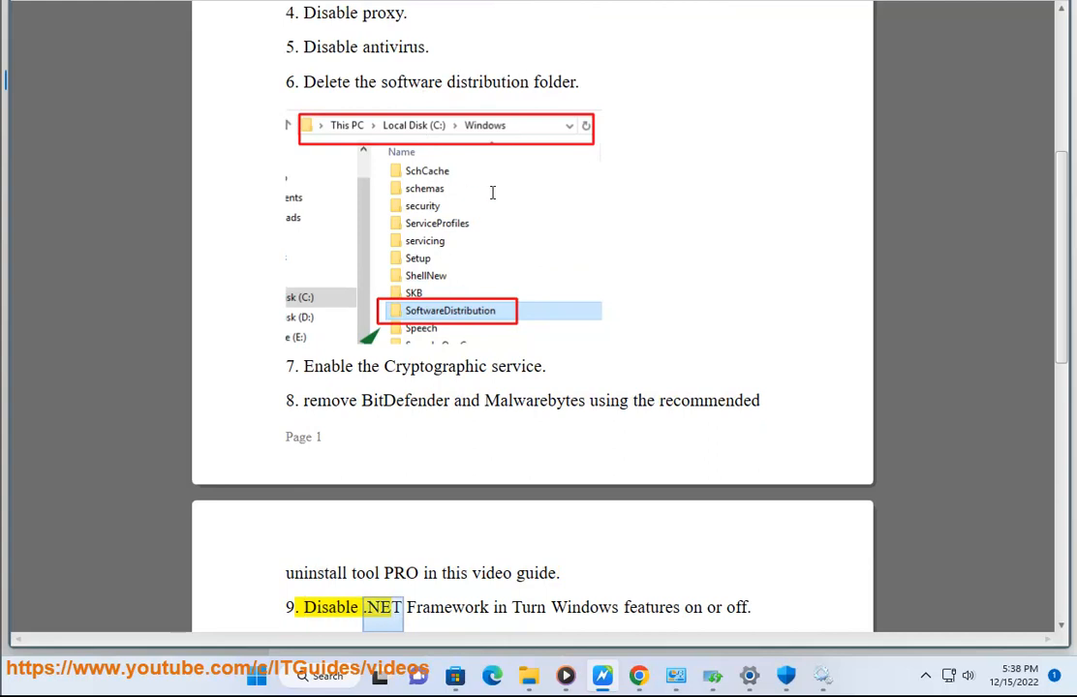
pyautogui.click(320, 676)
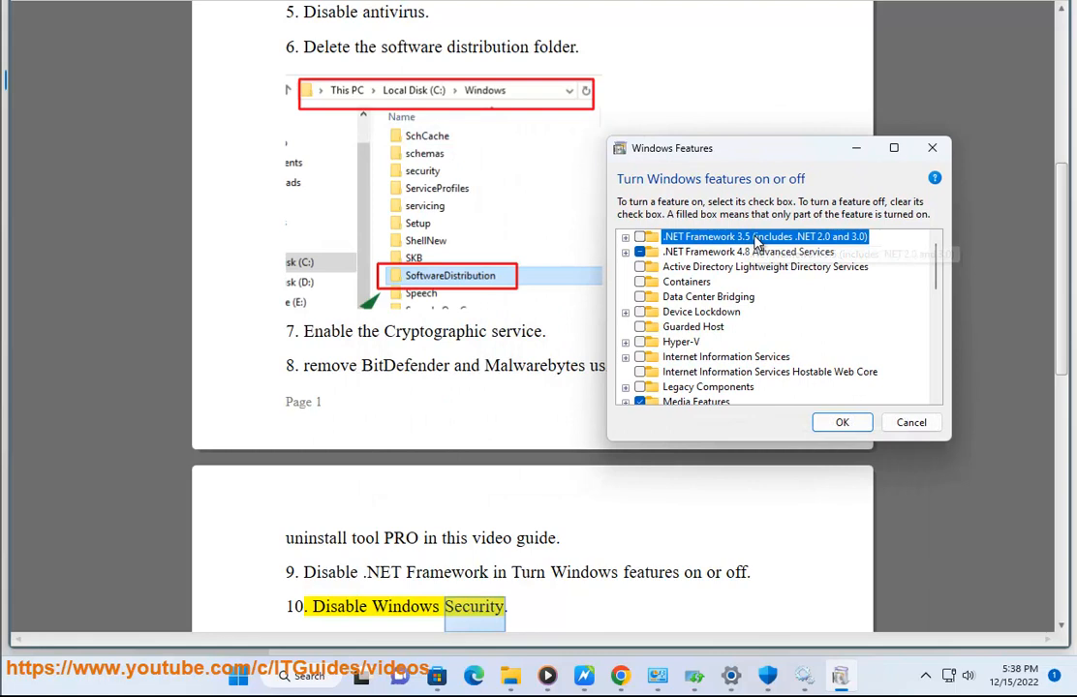
pyautogui.click(626, 236)
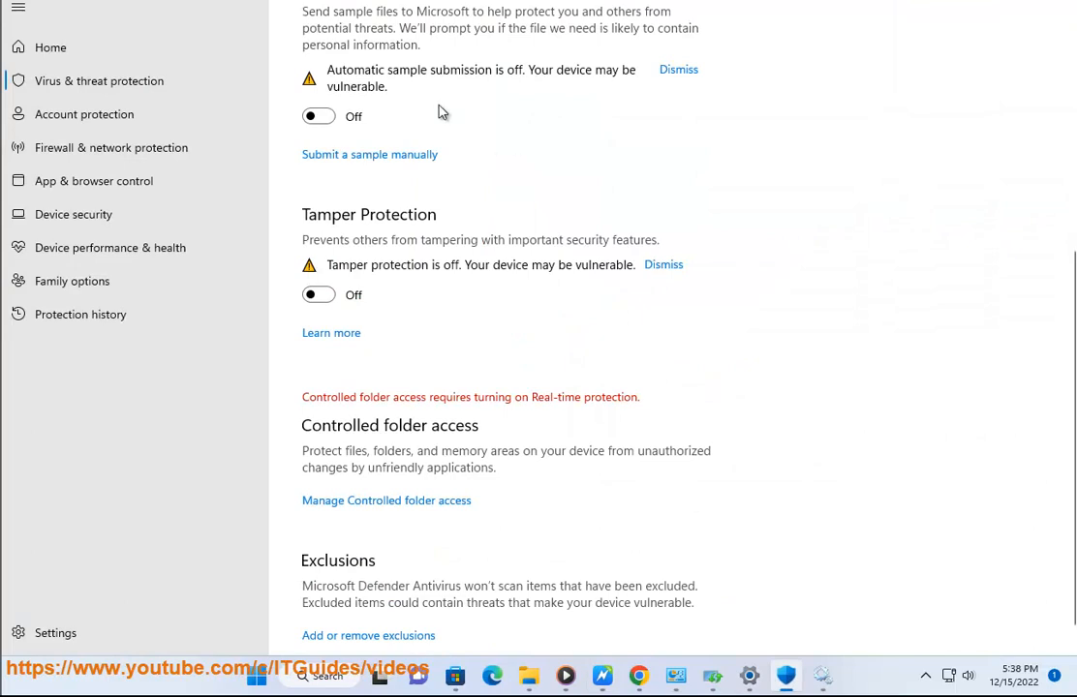
pyautogui.scroll(3)
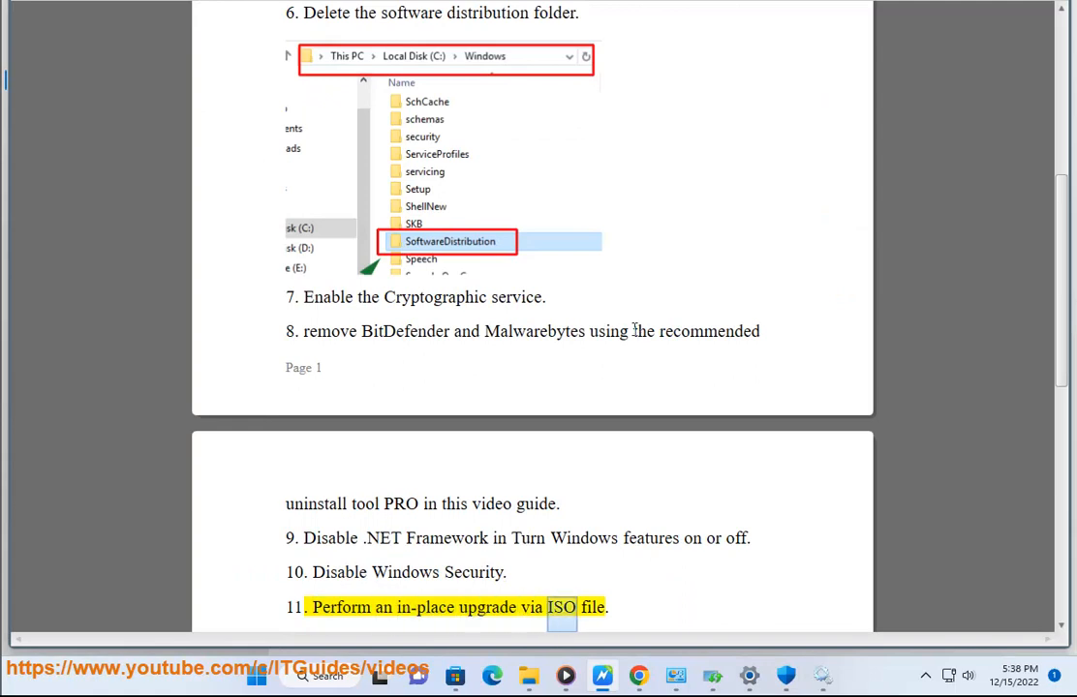
pyautogui.scroll(-3)
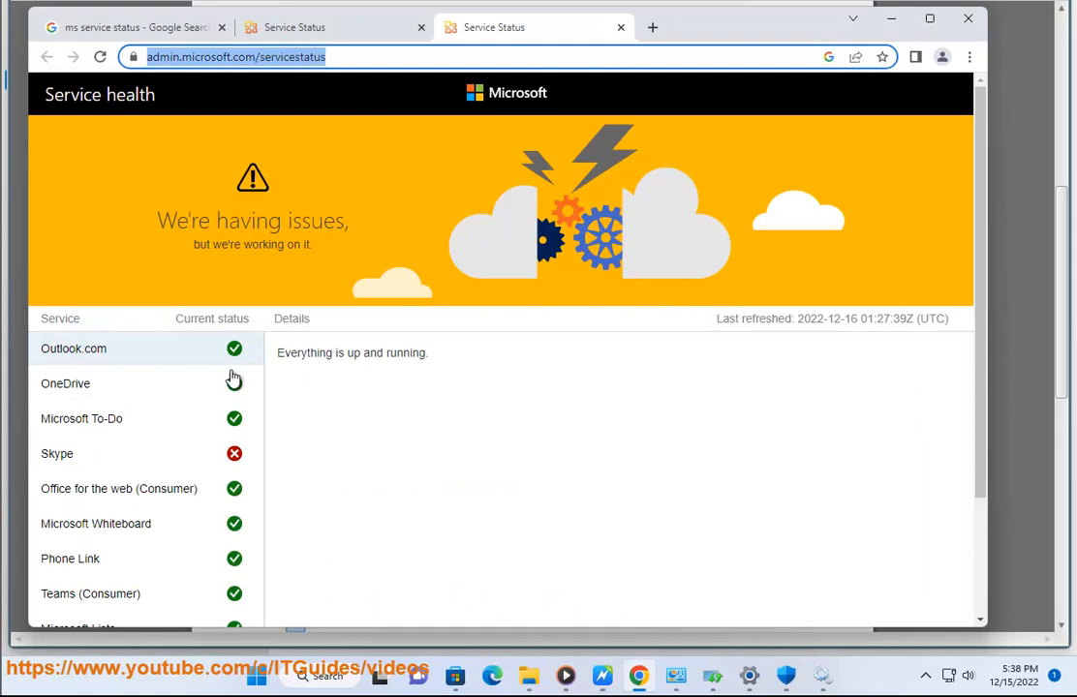
# Review the service status page and close both Service Status tabs
pyautogui.scroll(-3)
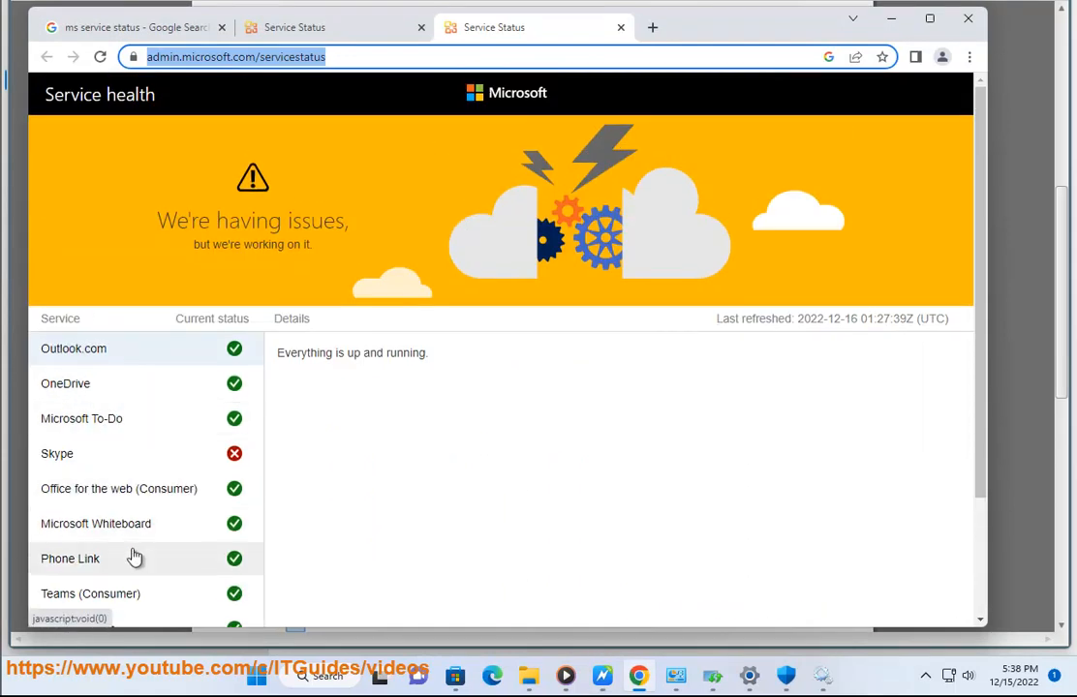
pyautogui.scroll(-3)
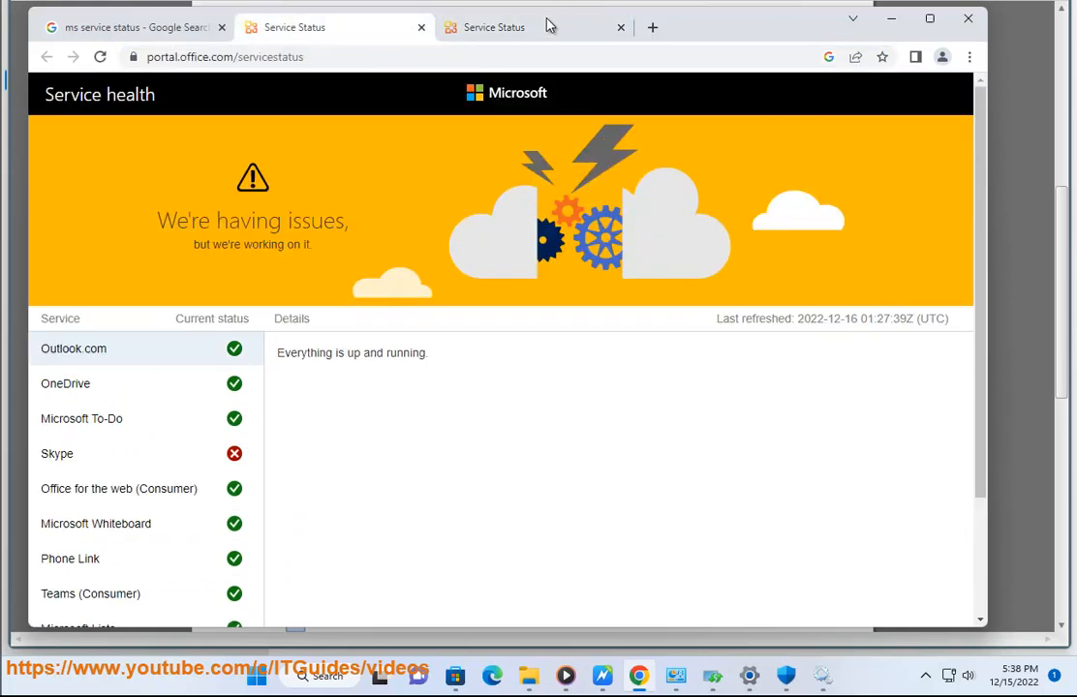
pyautogui.click(620, 28)
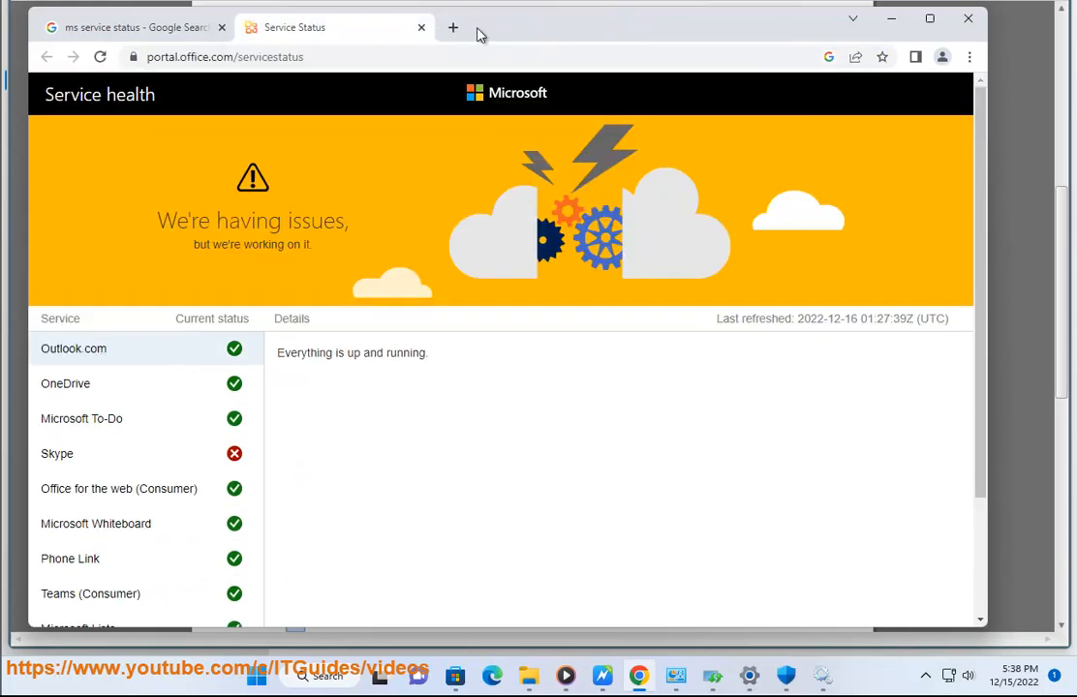
pyautogui.click(136, 27)
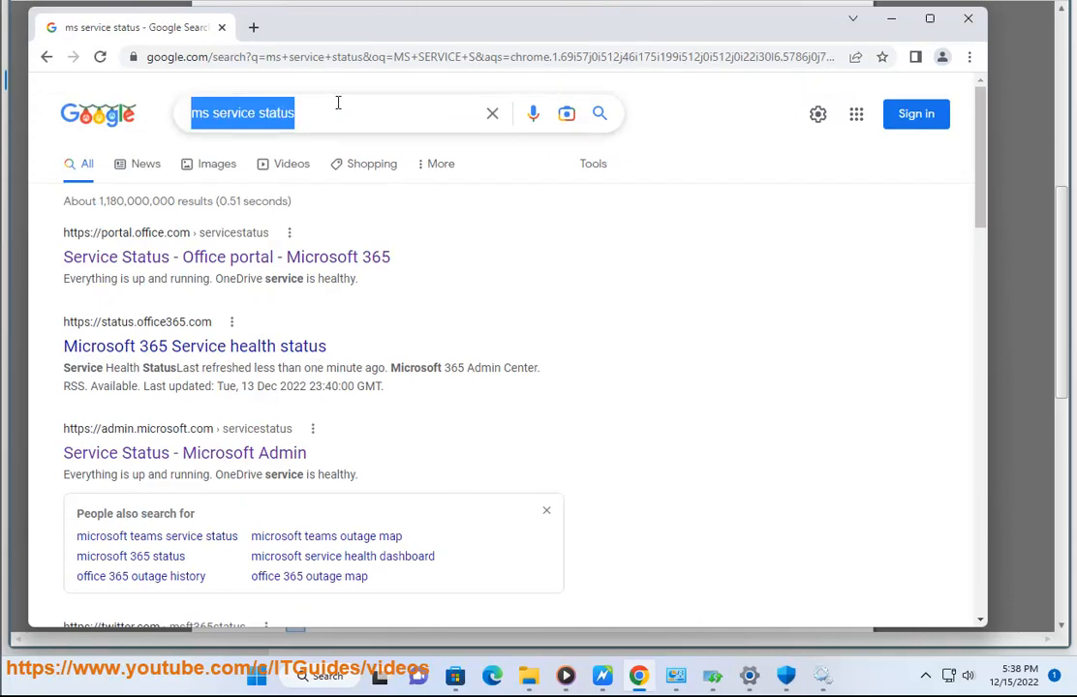
# Search Google for 'windows iso download' and show the mounted ISO drive in This PC
pyautogui.write('WINDOWS')
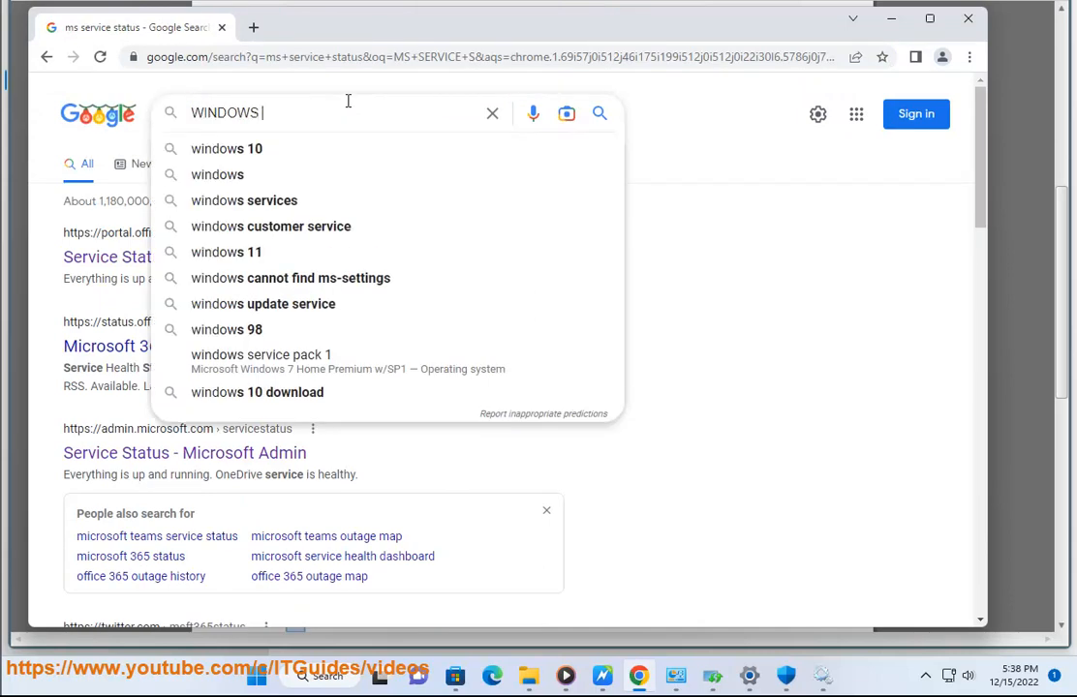
pyautogui.write('ISO')
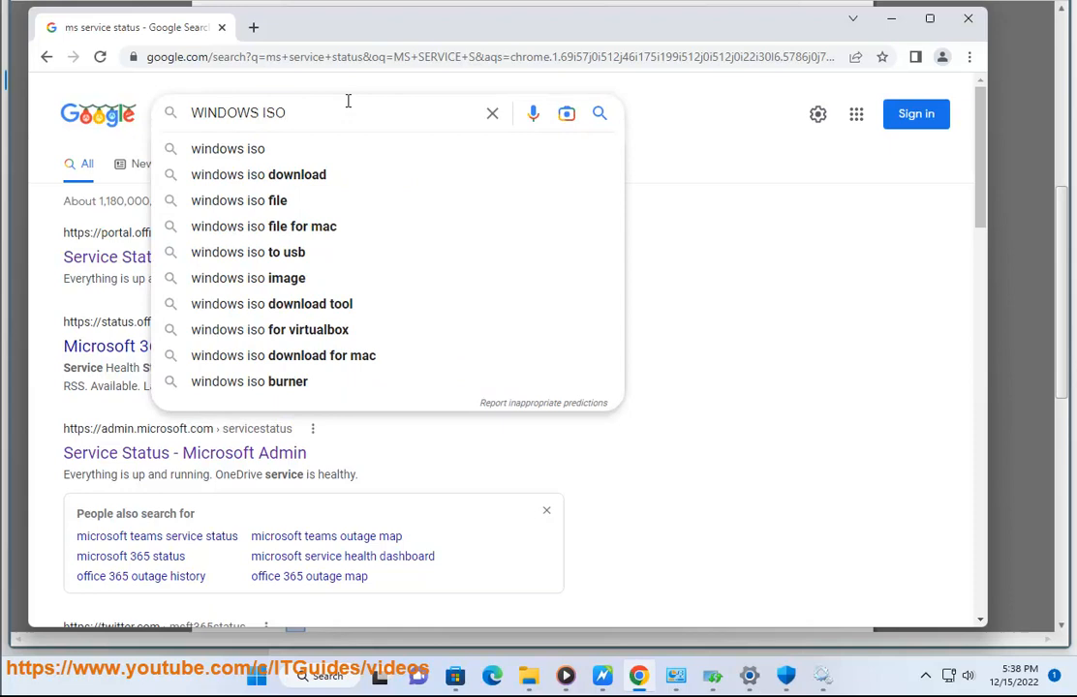
pyautogui.click(258, 175)
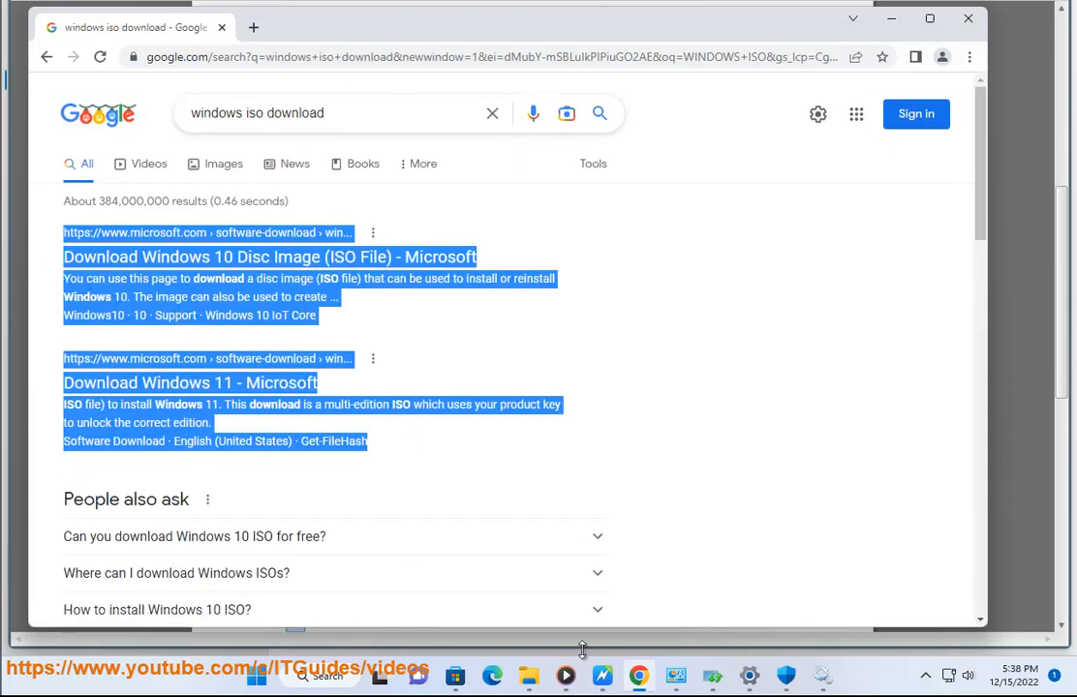
pyautogui.moveTo(600, 671)
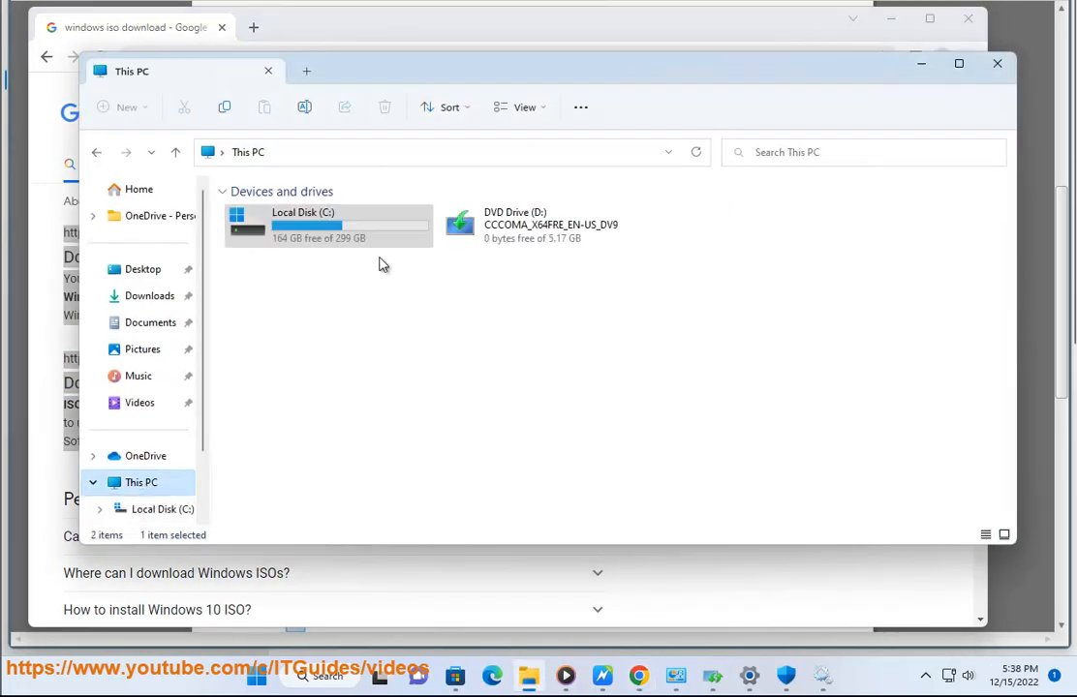
pyautogui.click(541, 224)
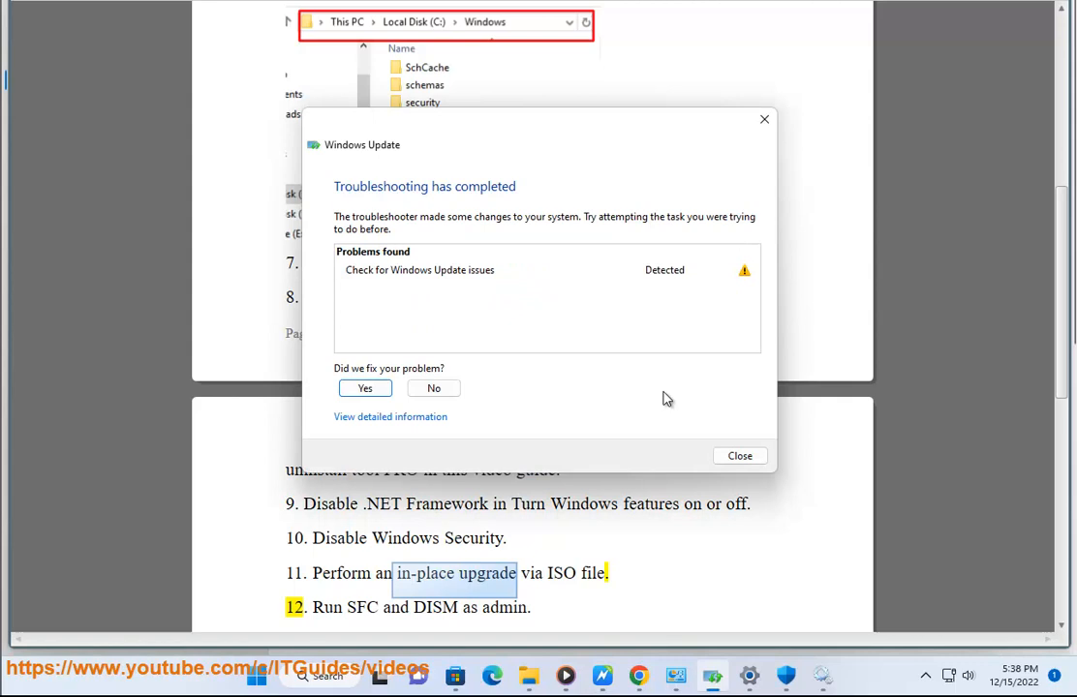
# Dismiss the troubleshooter completion message and highlight step 12 with its SFC and DISM commands
pyautogui.click(740, 456)
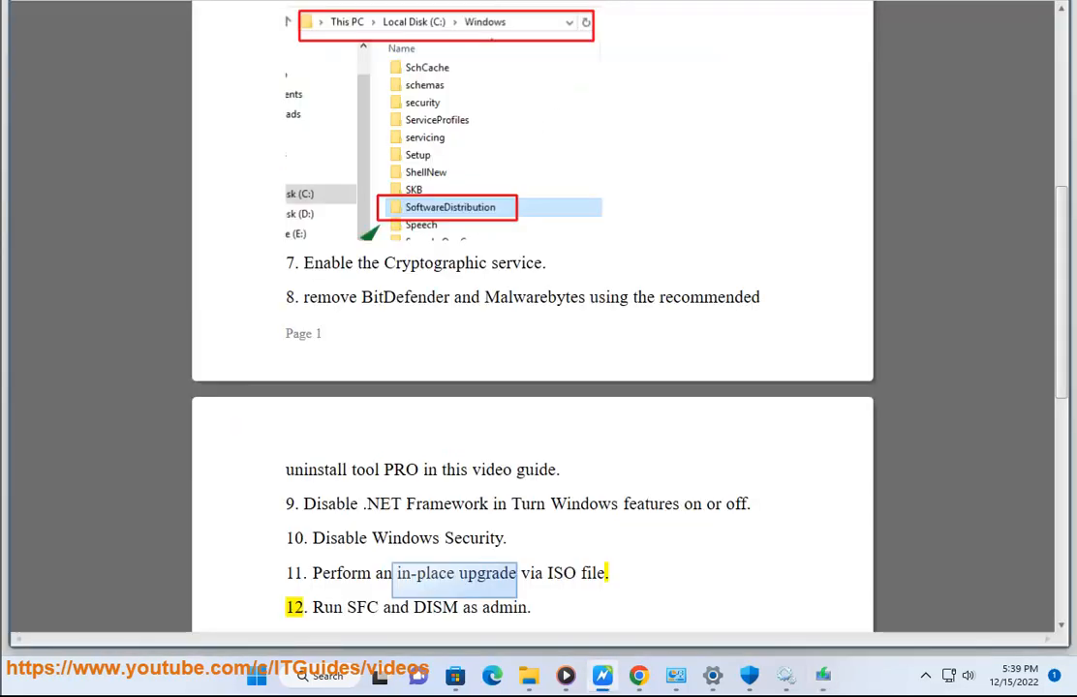
pyautogui.click(319, 678)
pyautogui.write('SFC /SC')
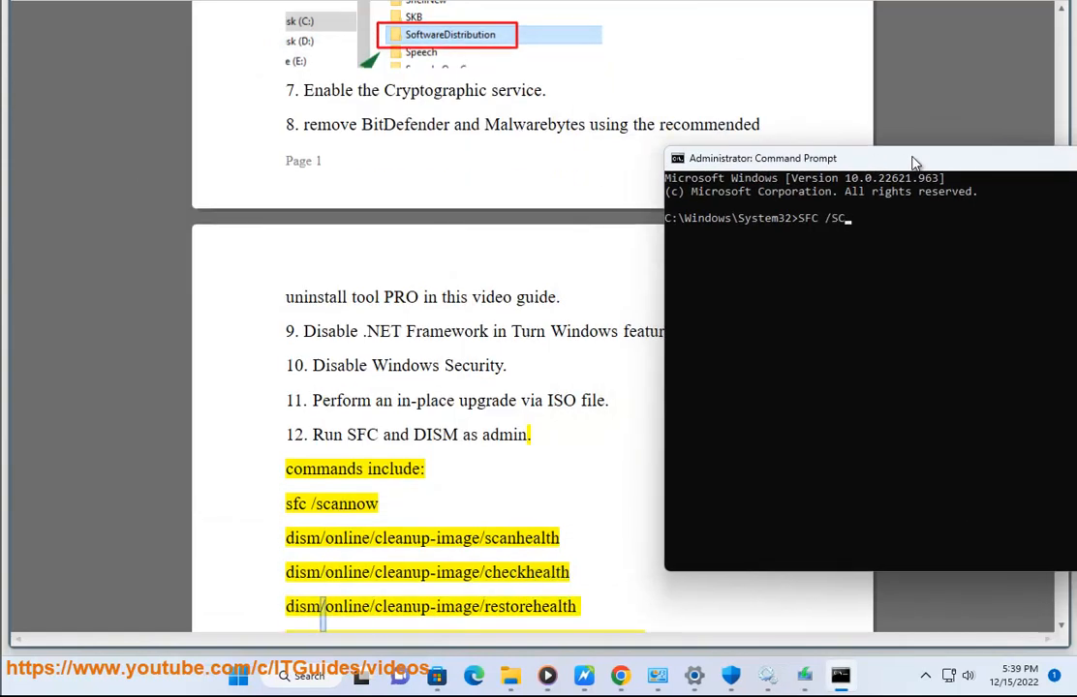
# Apply yellow highlight to step 13 on downloading and running the Reset Windows Update Tool
pyautogui.scroll(-3)
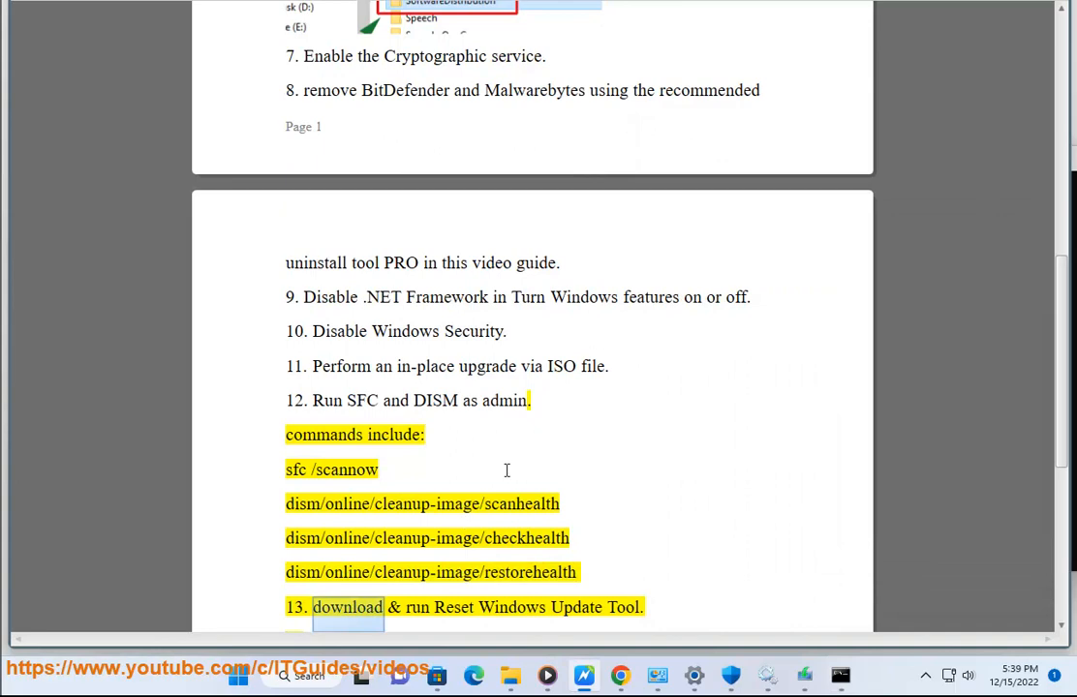
pyautogui.scroll(-3)
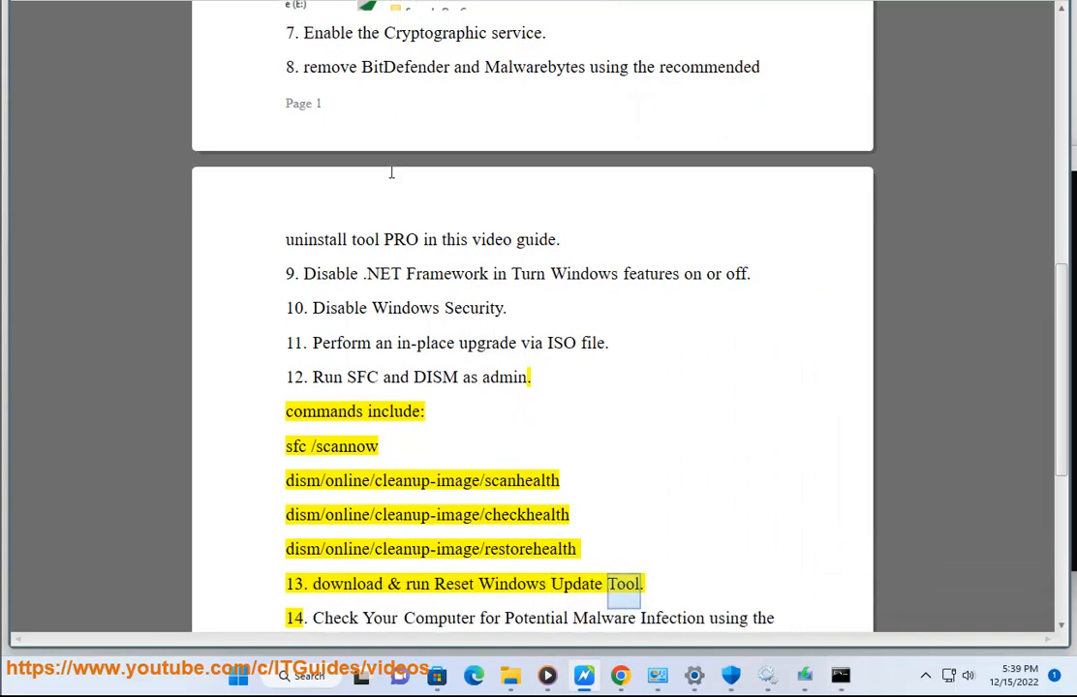
pyautogui.moveTo(643, 585); pyautogui.dragTo(438, 585)
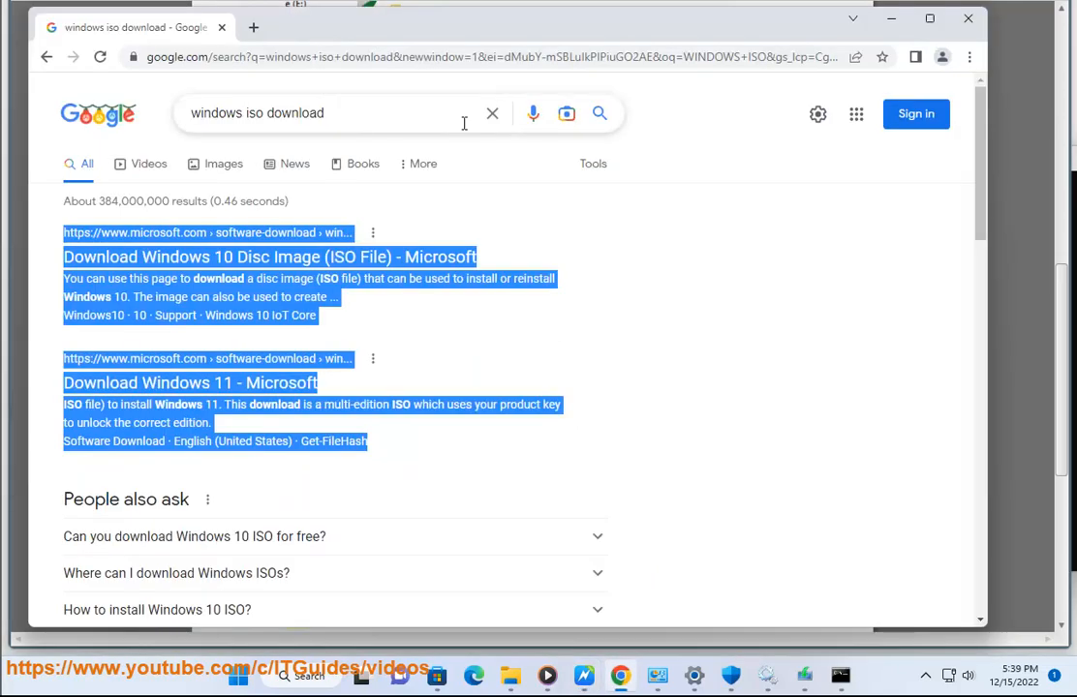
# Search Google for 'Reset Windows Update Tool'
pyautogui.write('Reset Windows Update Tool')
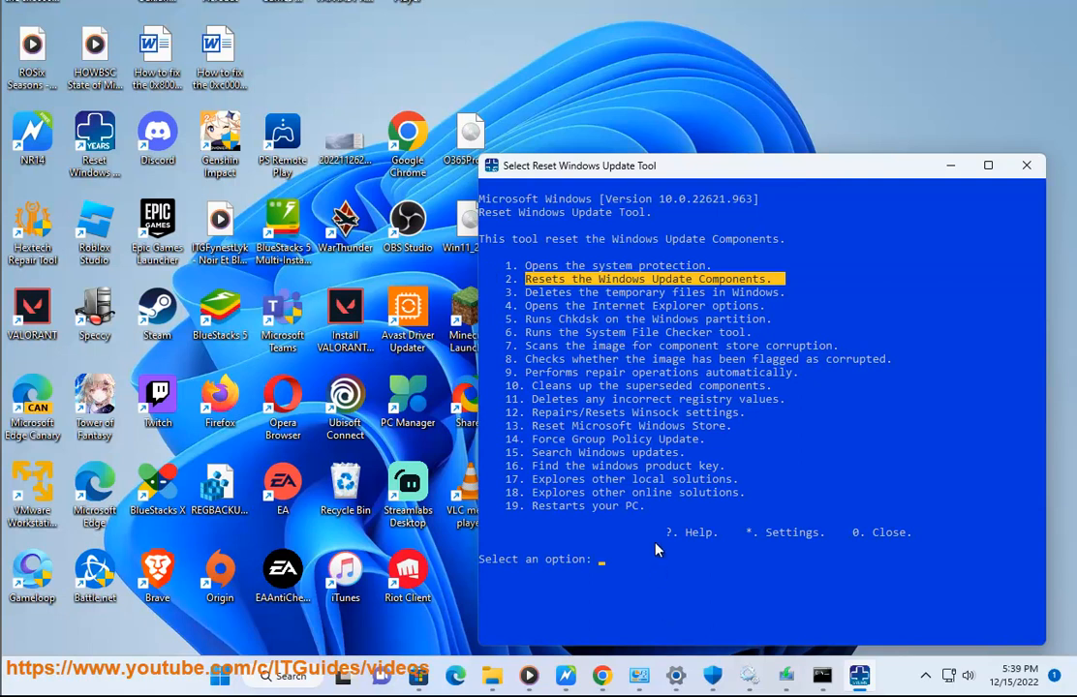
# Select option 2 to reset the Windows Update components
pyautogui.write('2')
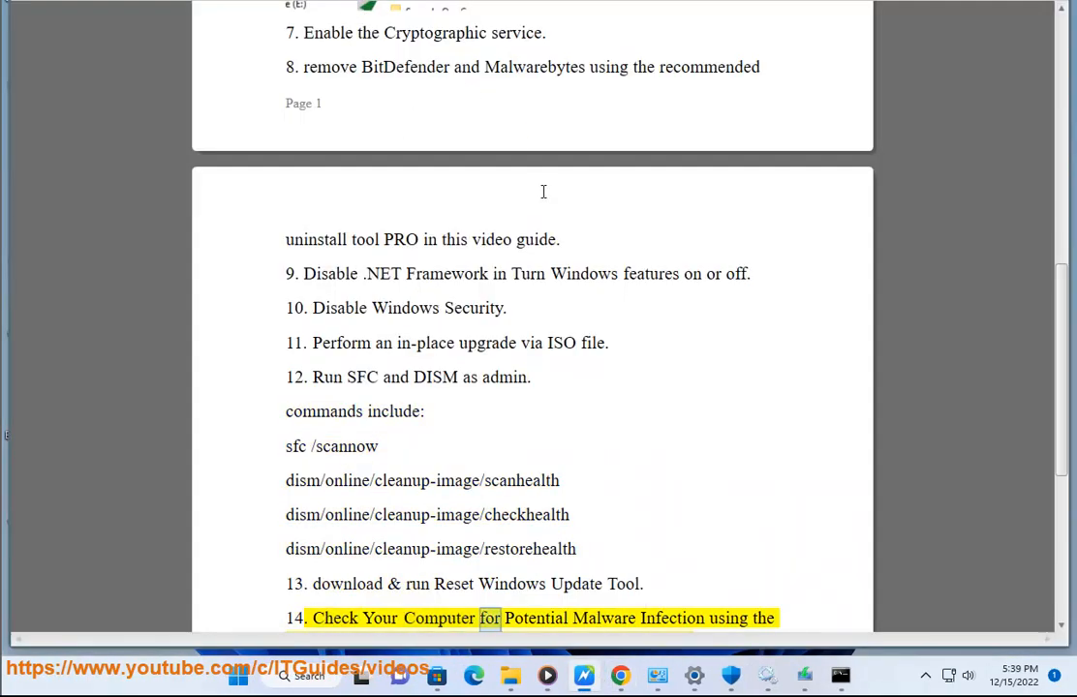
# Highlight steps 14 (check for malware) and 15 (use correct date and time)
pyautogui.scroll(-3)
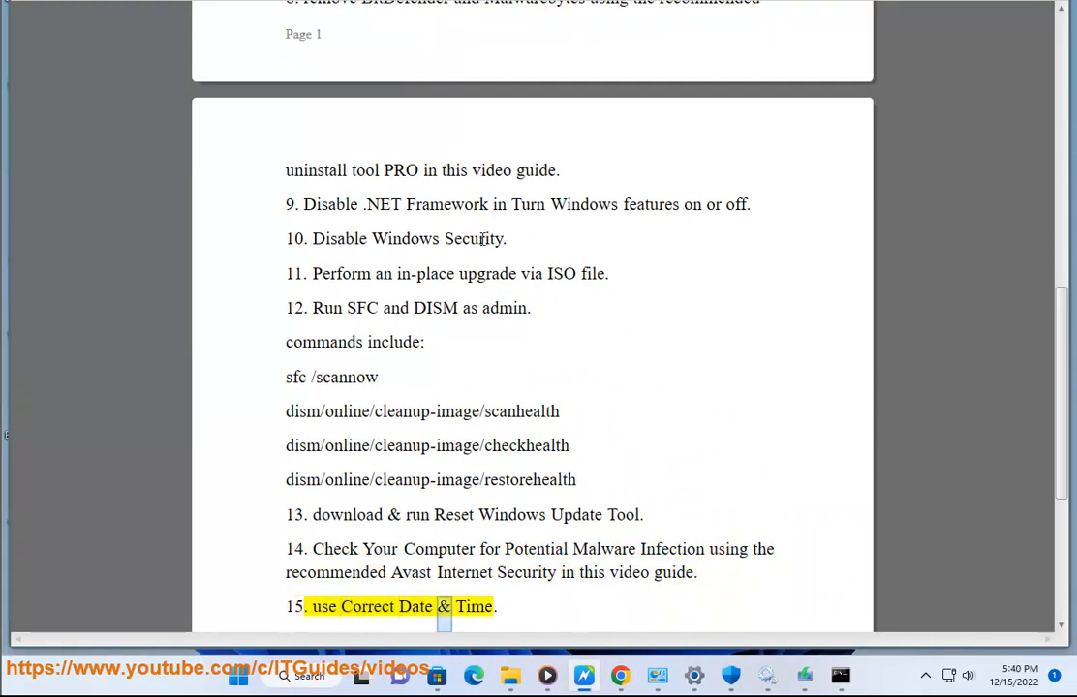
pyautogui.scroll(-3)
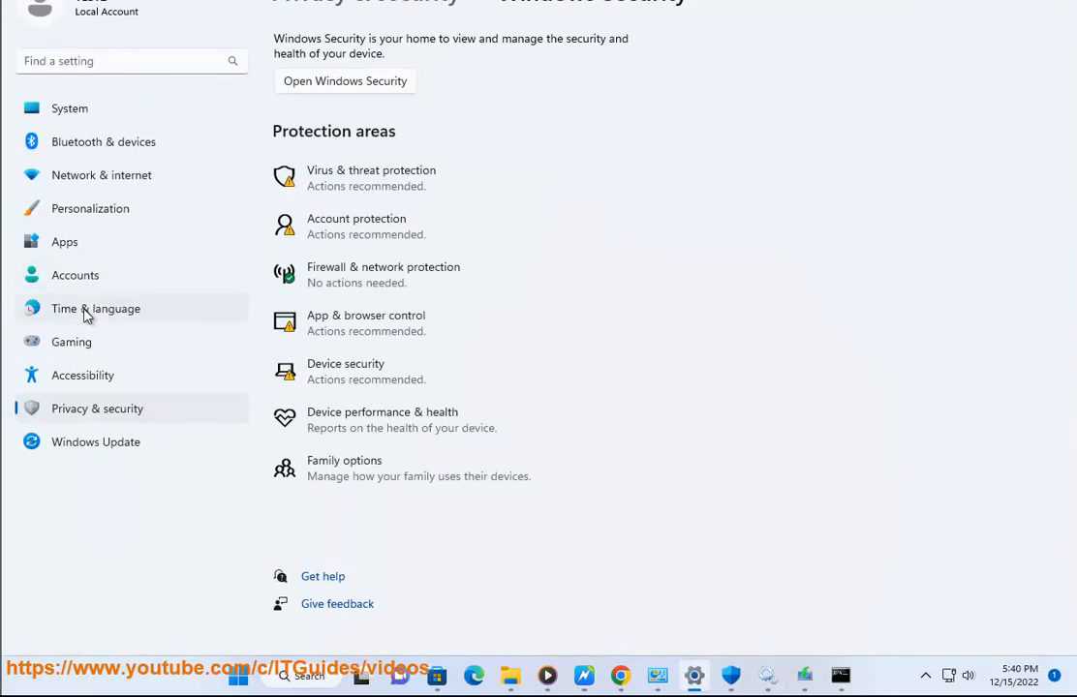
# Go to Time & language, Date & time and bring up the Change date and time dialog
pyautogui.click(95, 308)
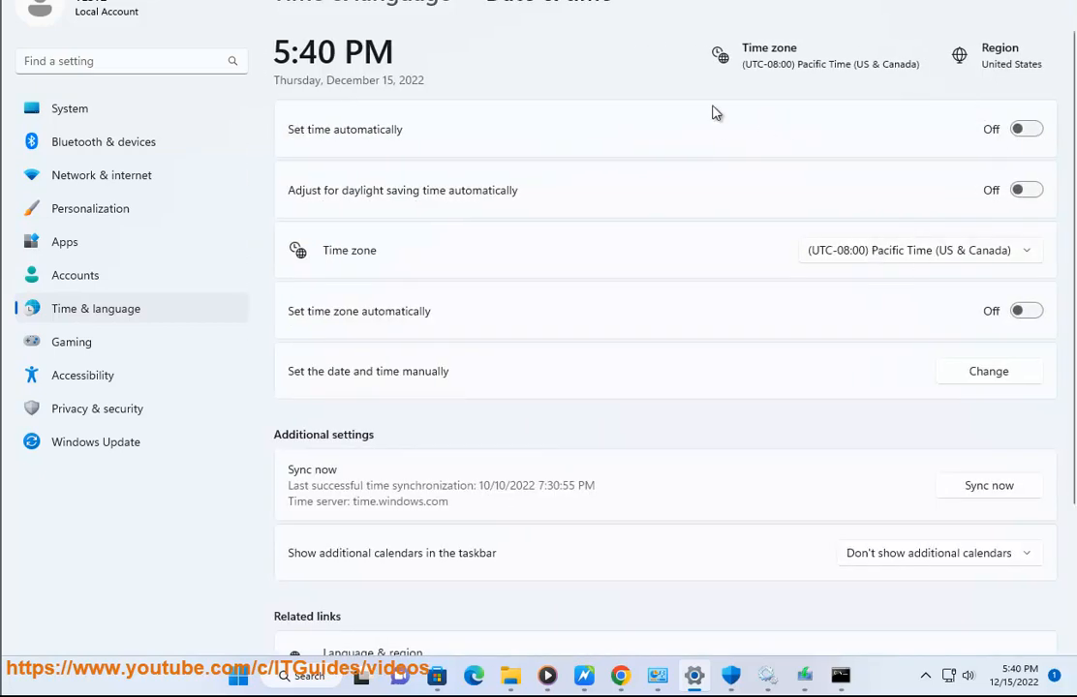
pyautogui.moveTo(1007, 473)
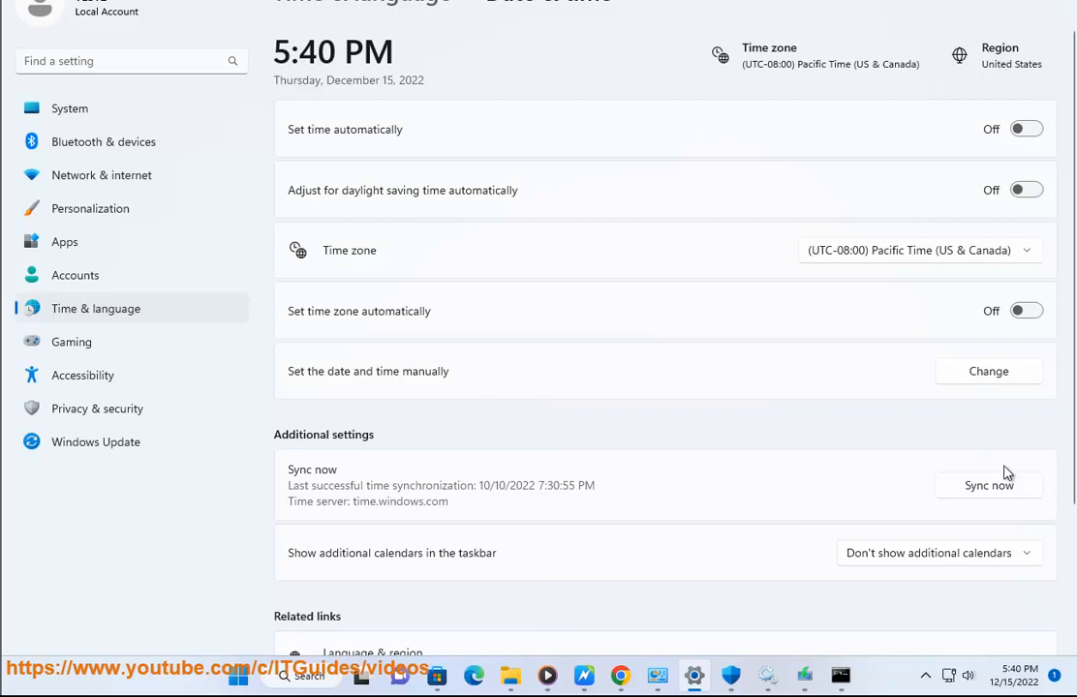
pyautogui.scroll(-3)
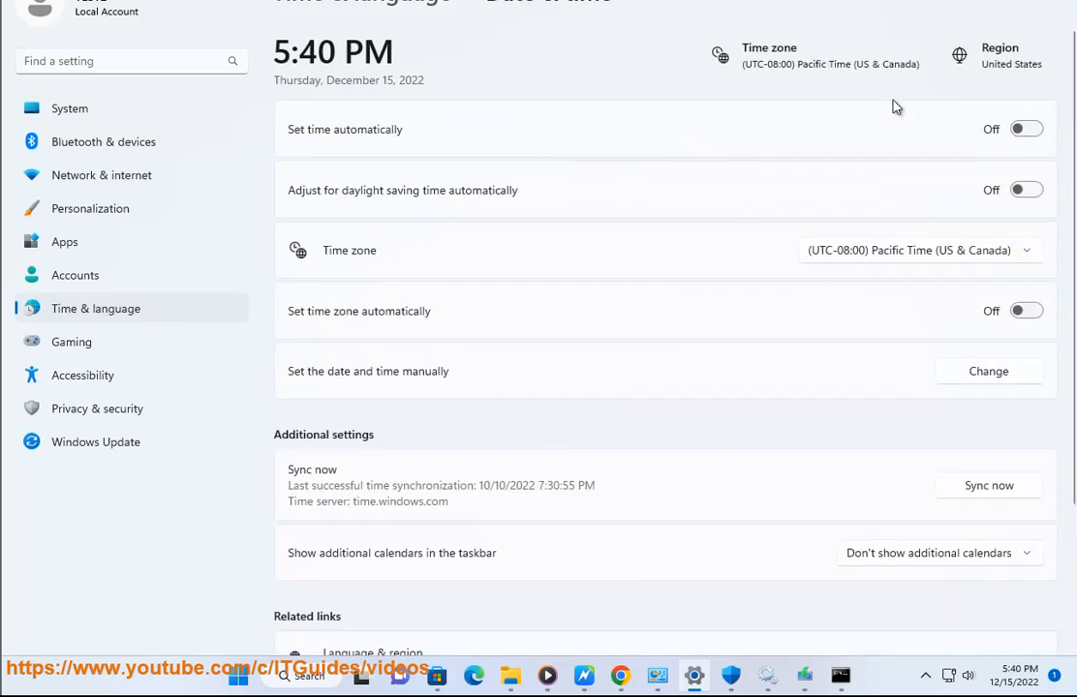
pyautogui.moveTo(1015, 423)
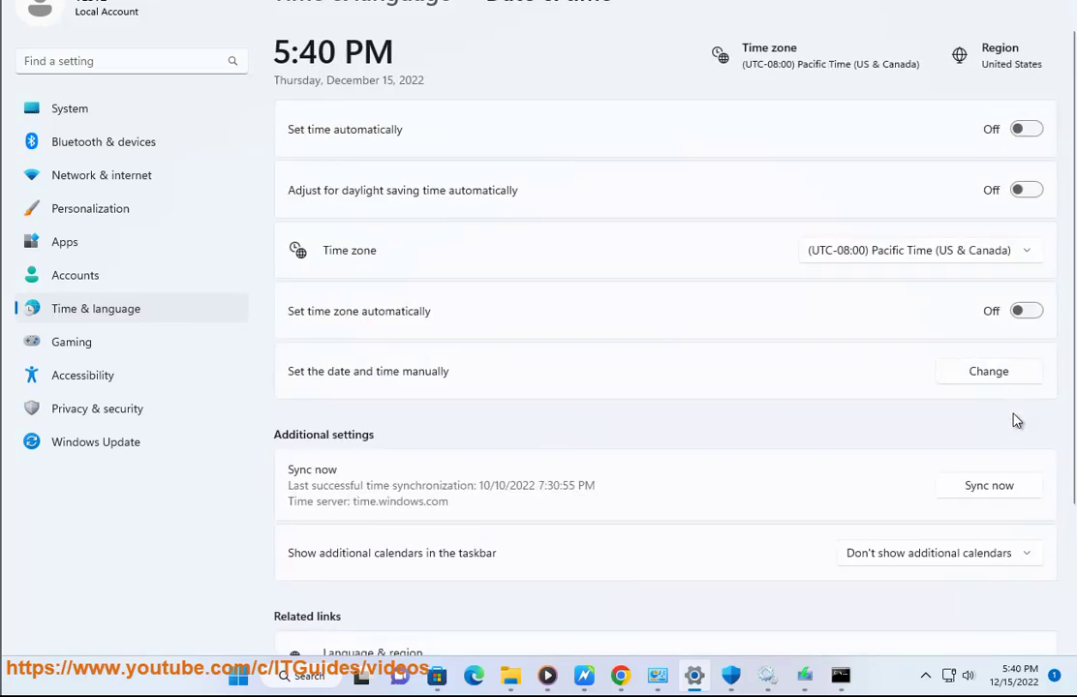
pyautogui.moveTo(981, 376)
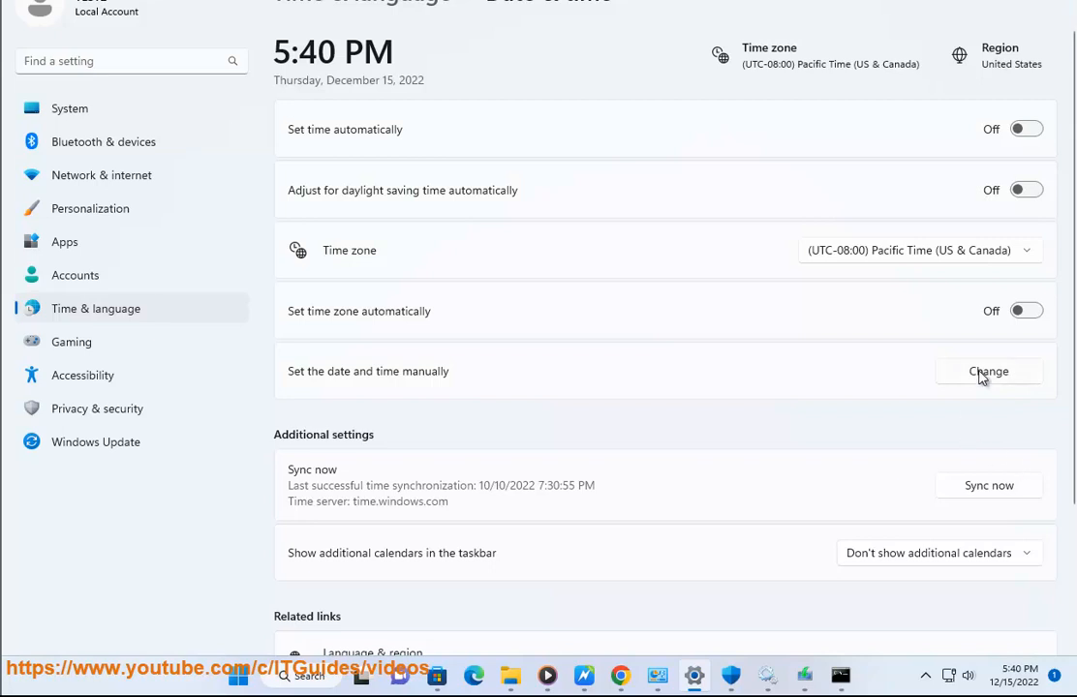
pyautogui.click(988, 372)
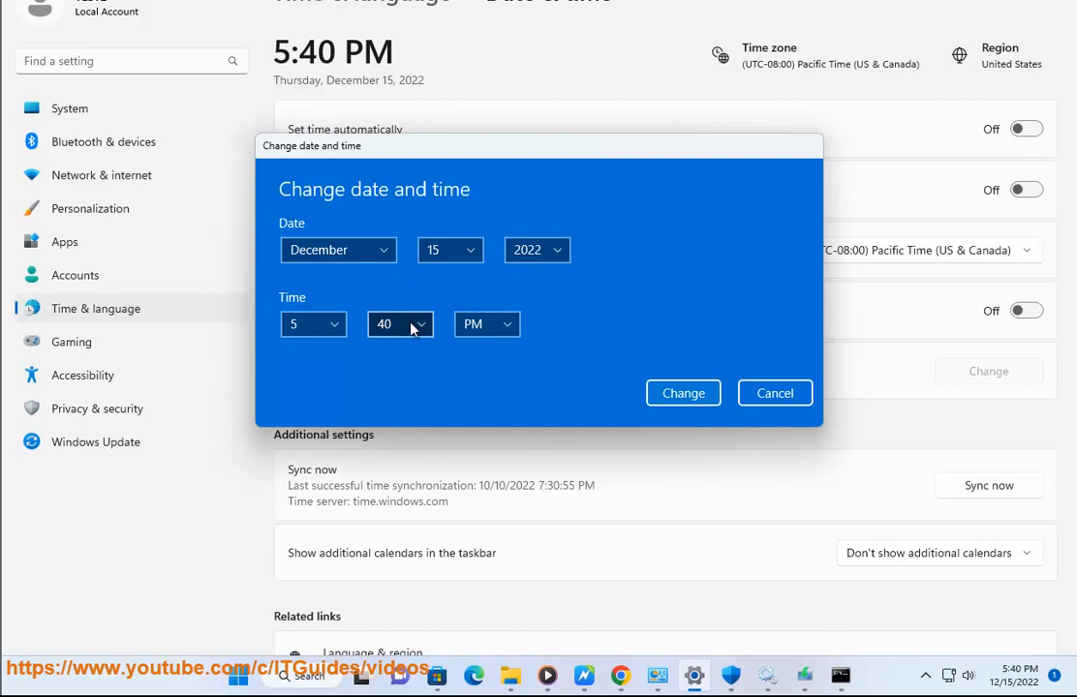
# Expand the minutes dropdown in the Change date and time dialog
pyautogui.click(775, 393)
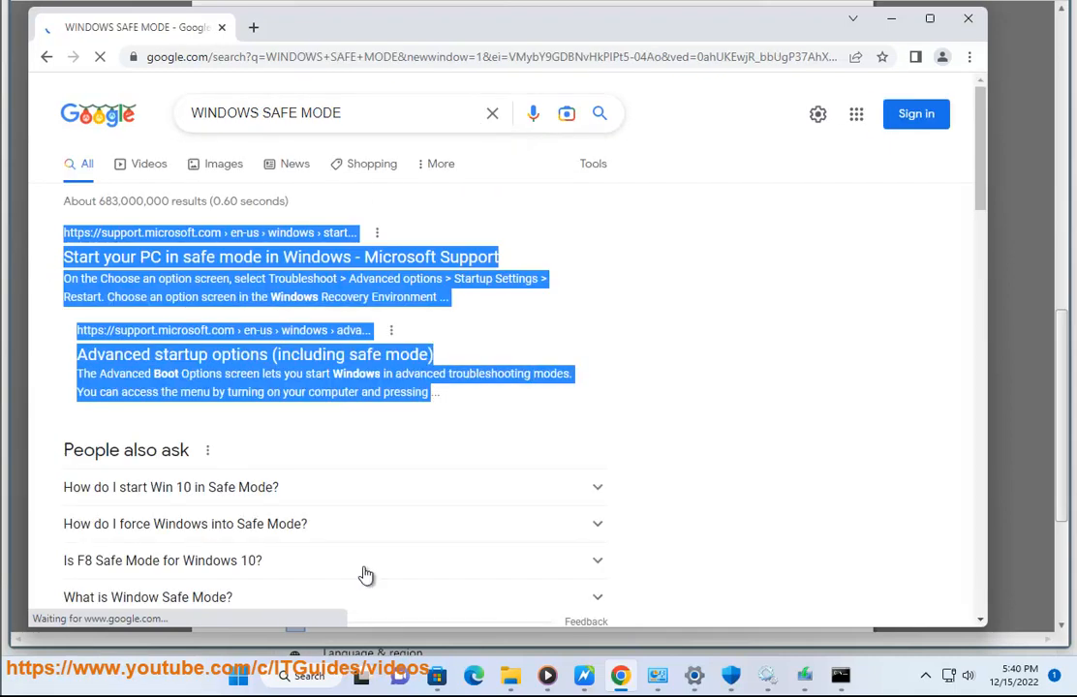
# Search Google for Windows Safe Mode, then return to the Word fix list
pyautogui.write('MSC')
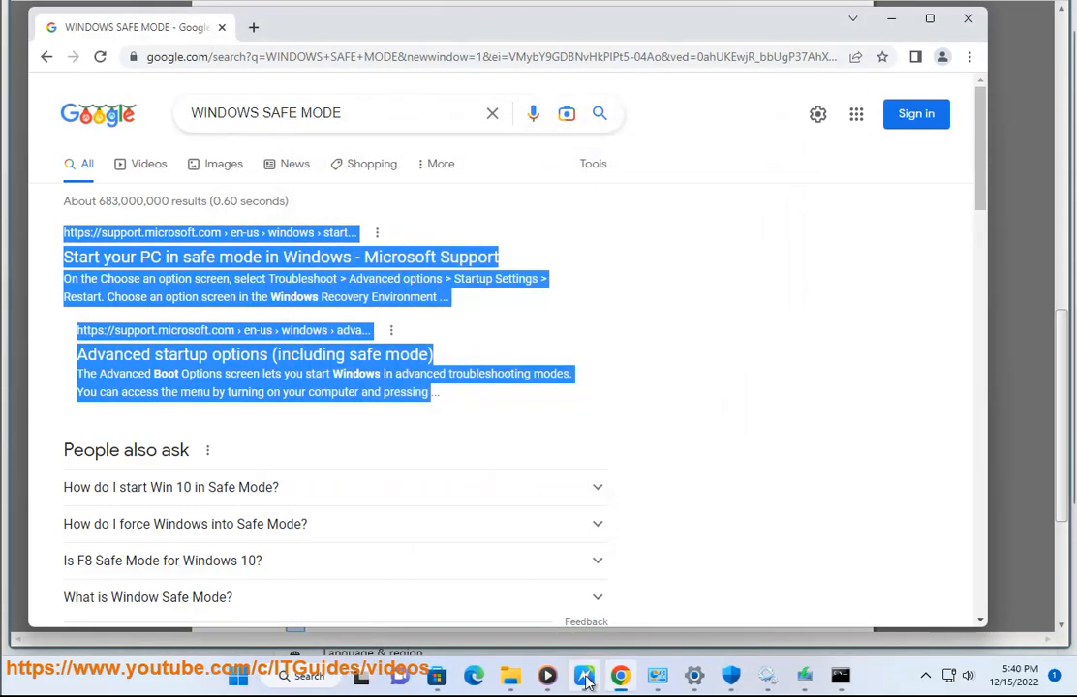
pyautogui.click(589, 676)
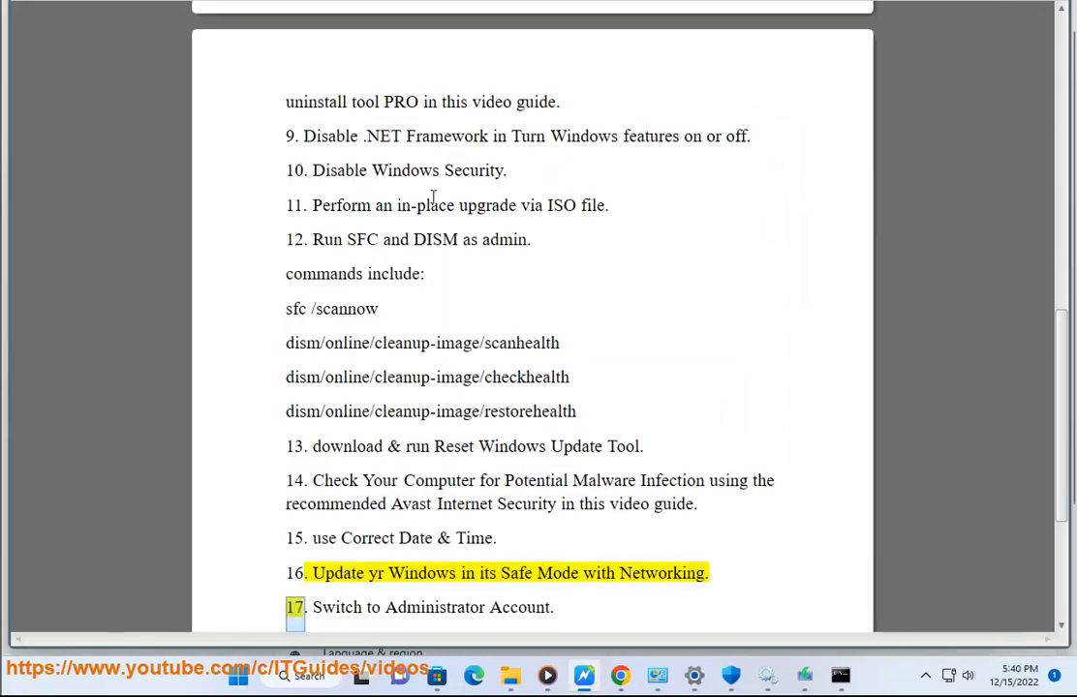